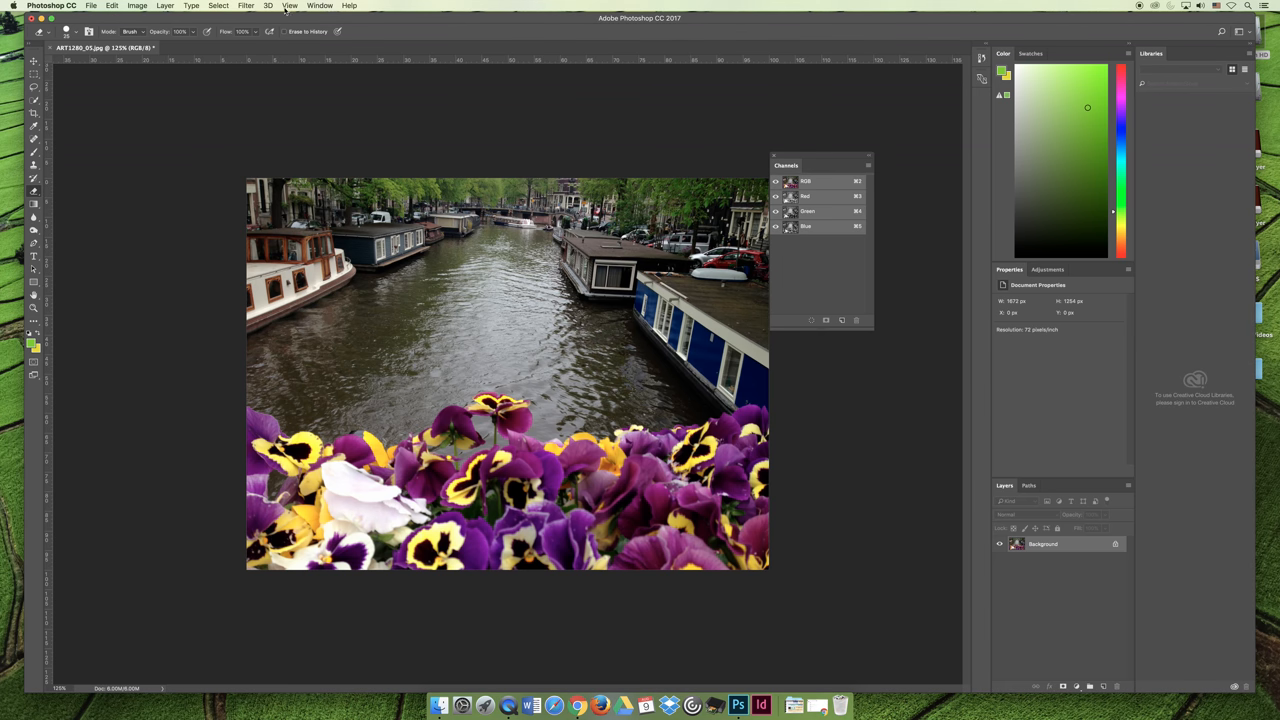
Open the custom proof condition settings from View > Proof Setup > Custom
{"action": "left_click", "coordinate": [290, 5]}
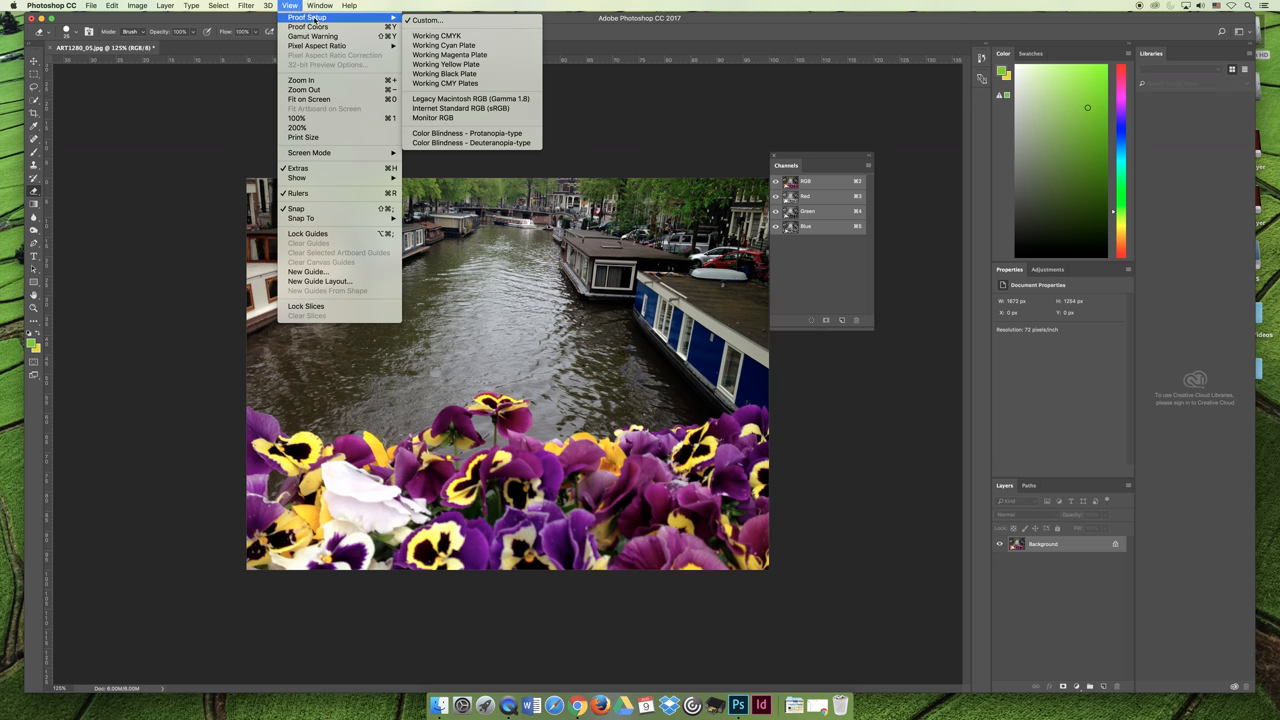
{"action": "mouse_move", "coordinate": [444, 74]}
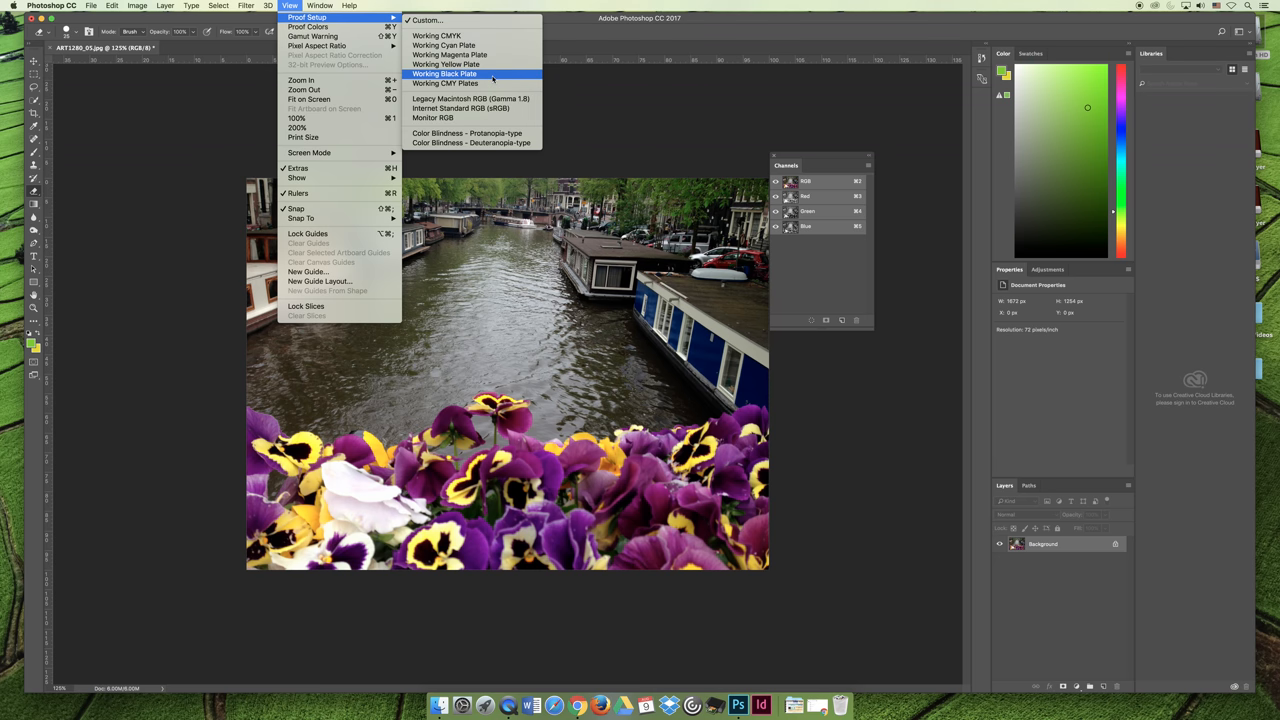
{"action": "mouse_move", "coordinate": [470, 98]}
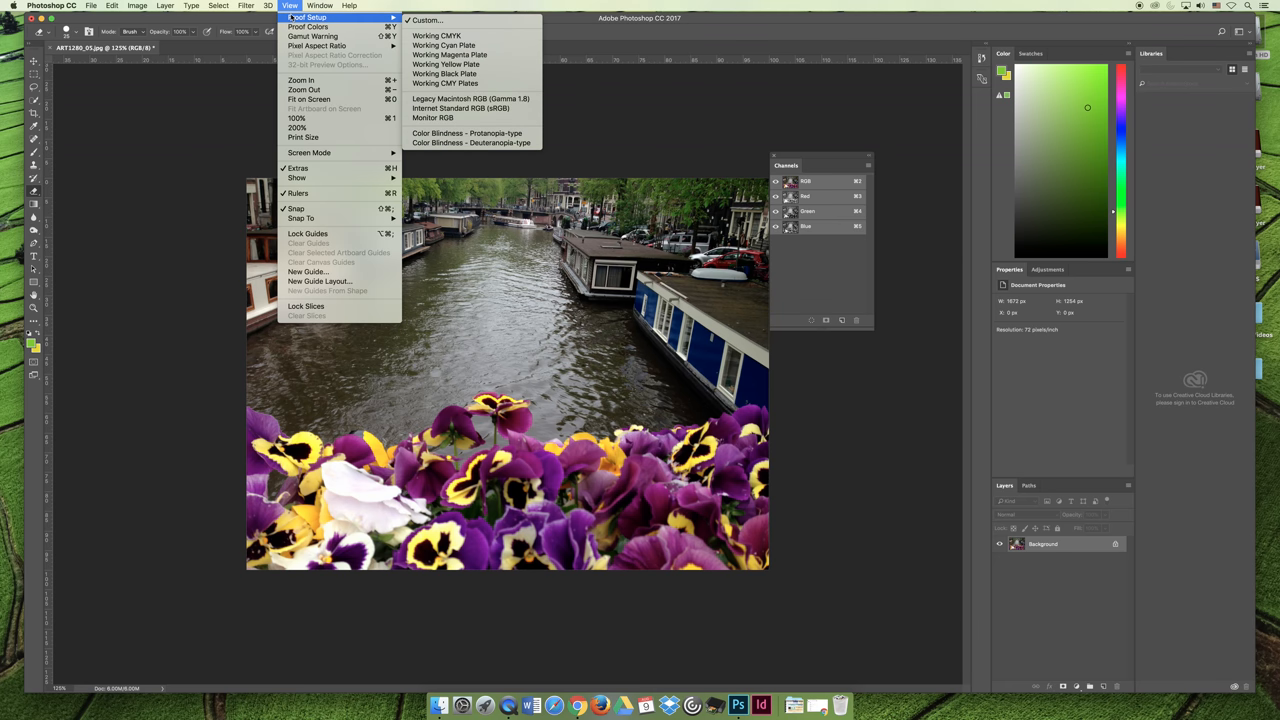
{"action": "left_click", "coordinate": [428, 20]}
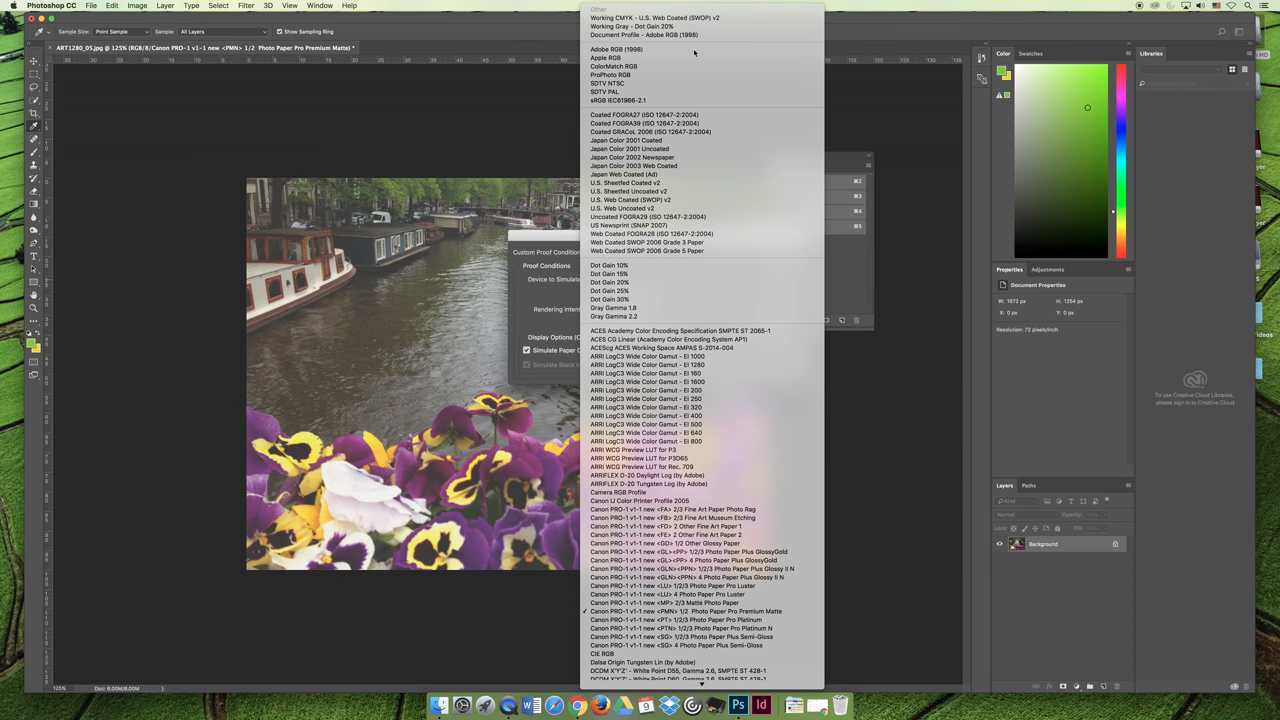
{"action": "mouse_move", "coordinate": [703, 166]}
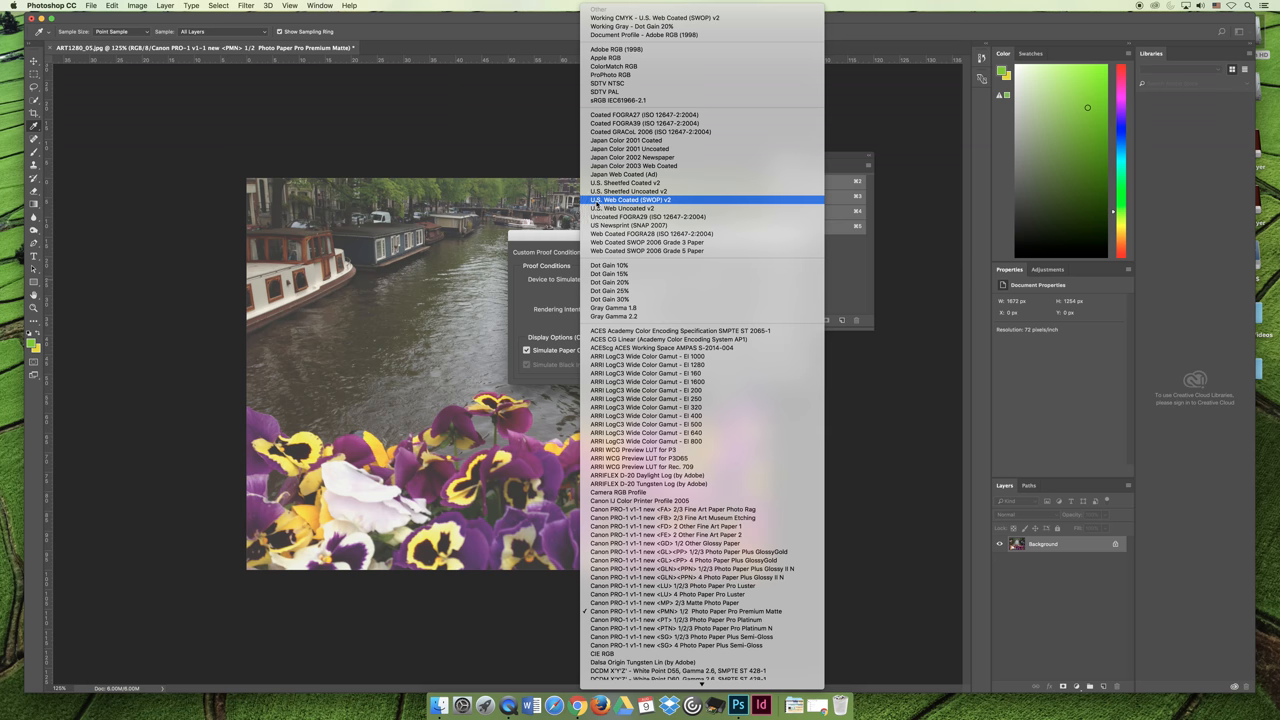
Simulate the U.S. Web Coated (SWOP) v2 device and move the proof dialog aside
{"action": "left_click", "coordinate": [630, 199]}
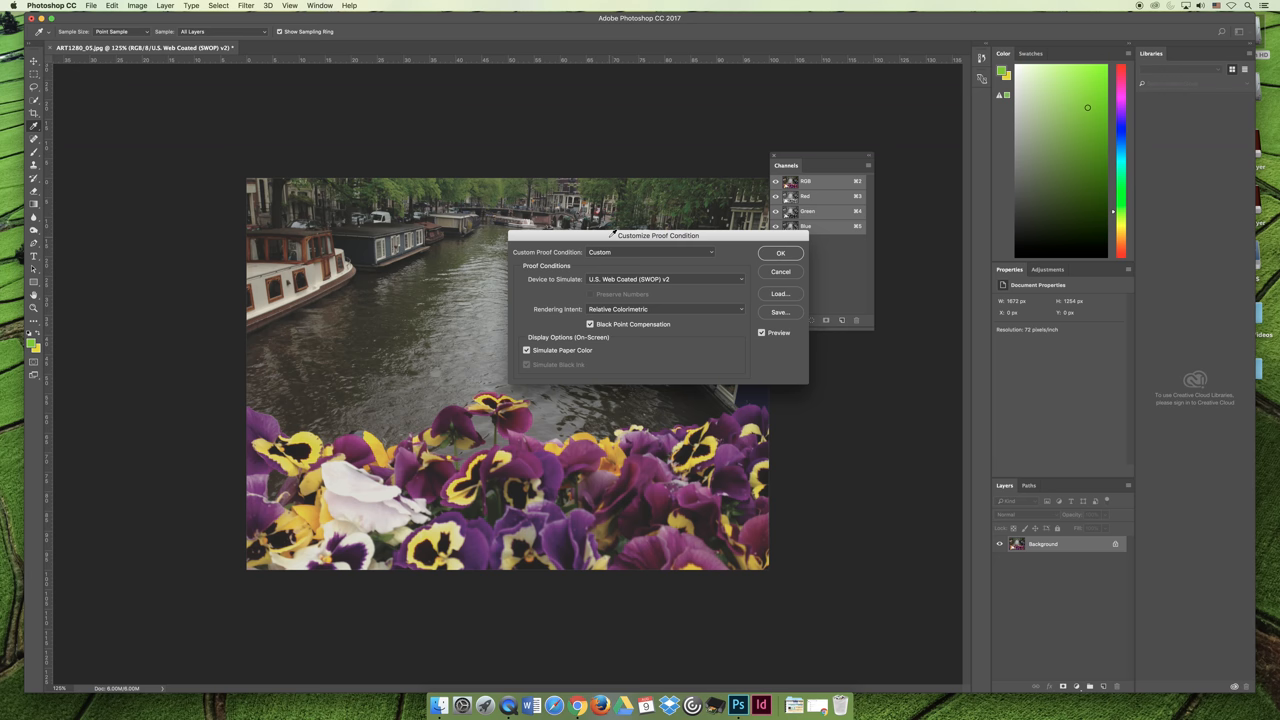
{"action": "left_click_drag", "start_coordinate": [658, 235], "coordinate": [818, 391]}
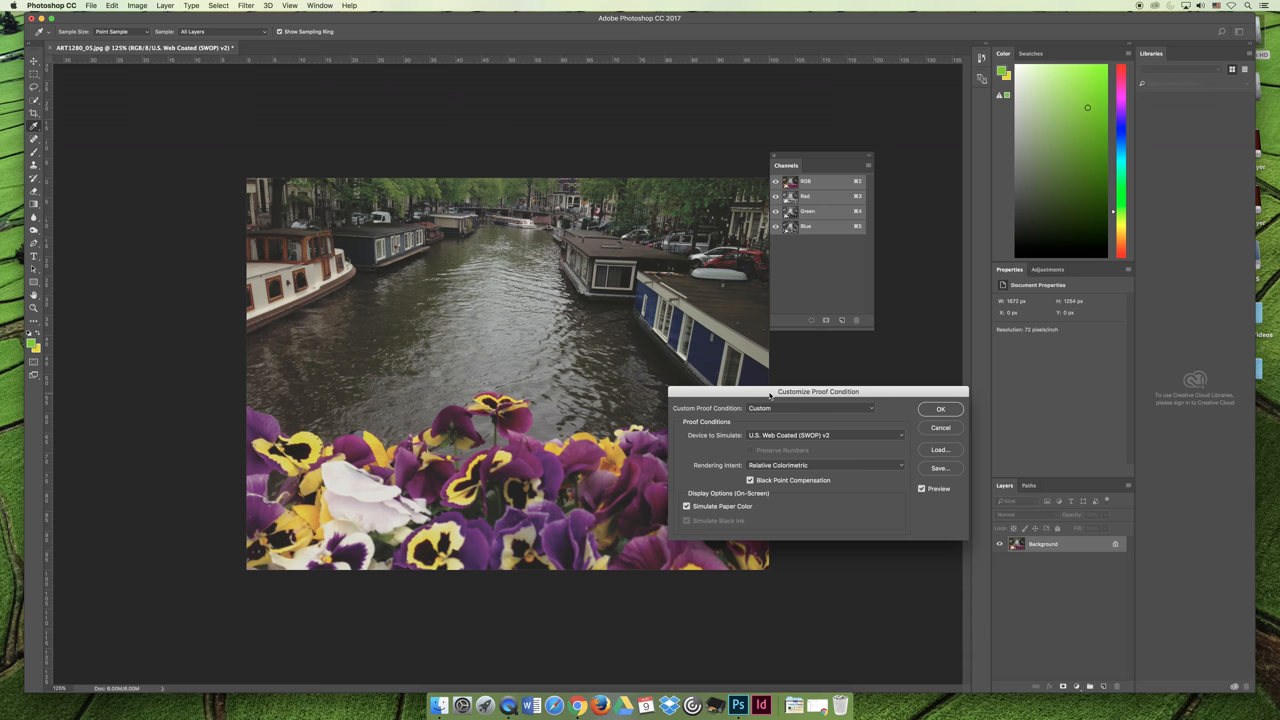
{"action": "mouse_move", "coordinate": [817, 391]}
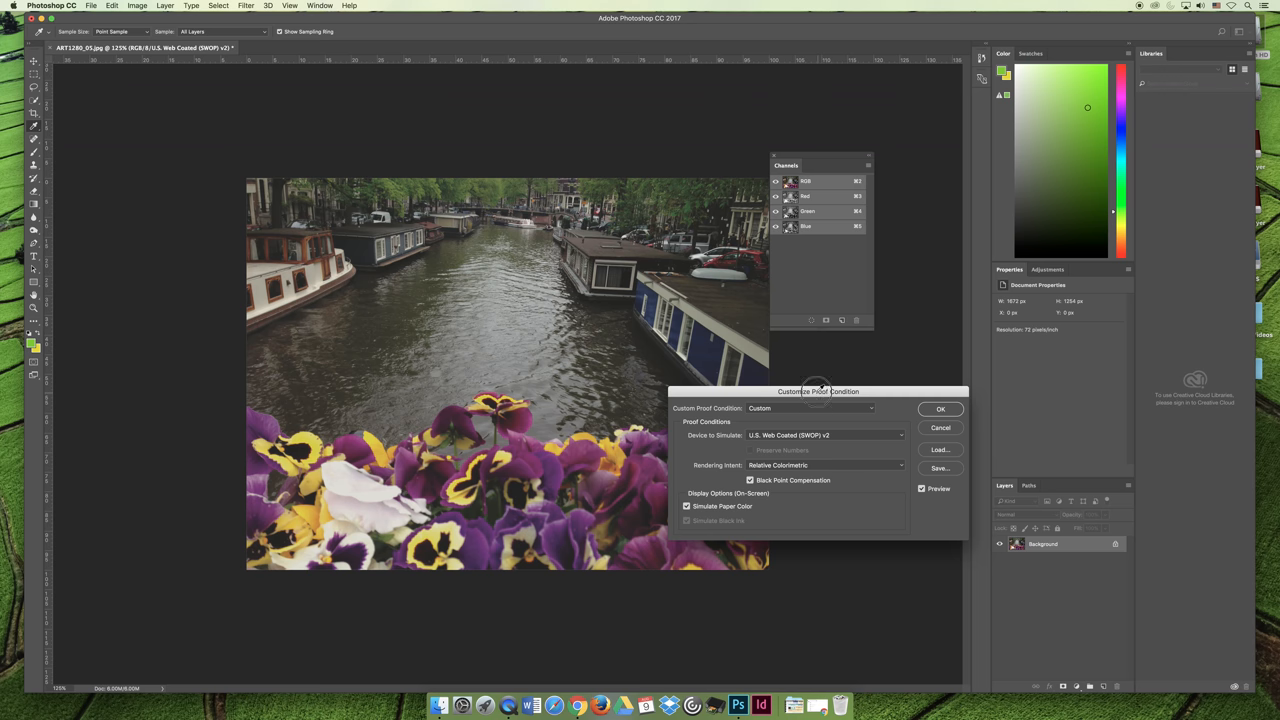
Confirm the Canon PRO-1 Photo Paper Pro Premium Matte soft proof with OK
{"action": "left_click_drag", "start_coordinate": [818, 391], "coordinate": [520, 103]}
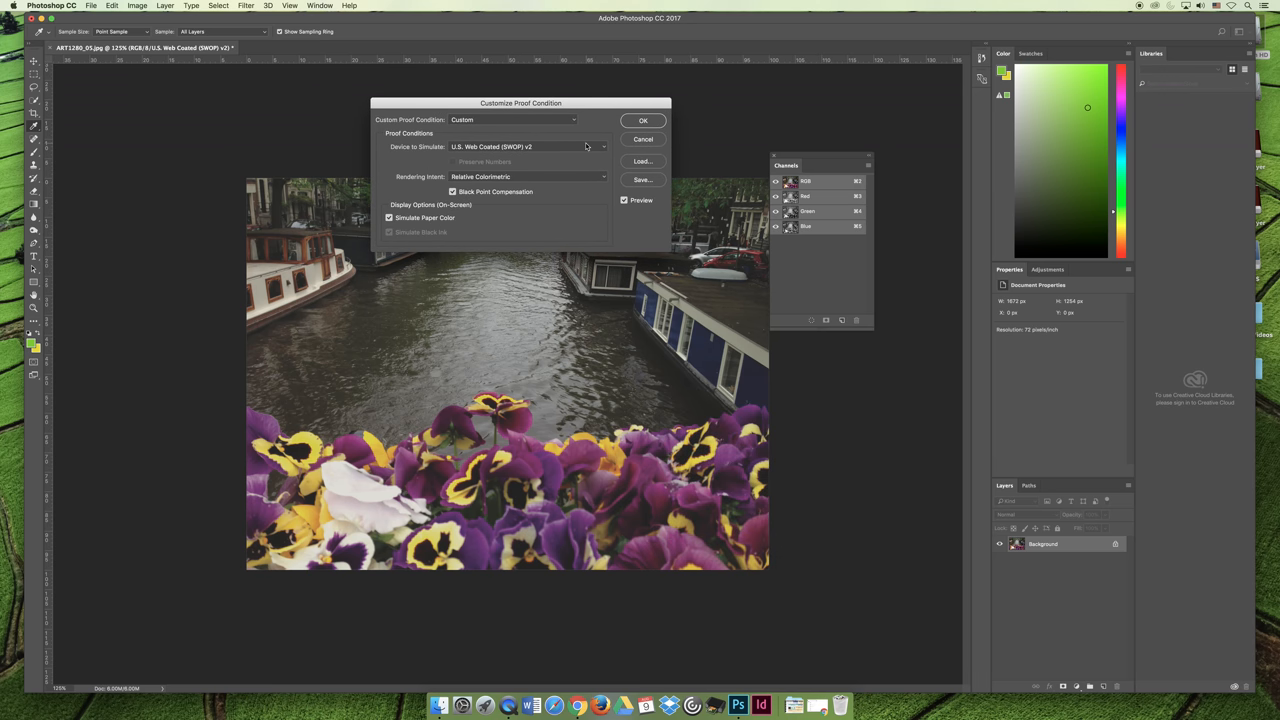
{"action": "mouse_move", "coordinate": [590, 135]}
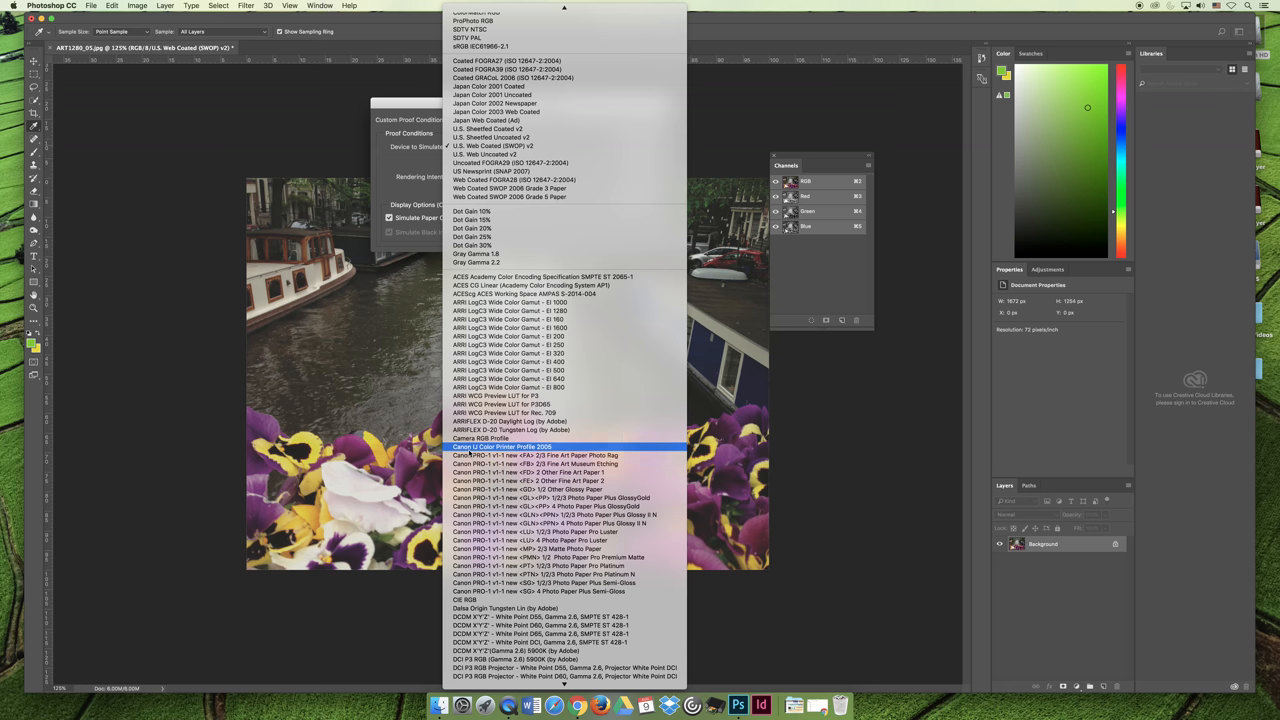
{"action": "mouse_move", "coordinate": [535, 540]}
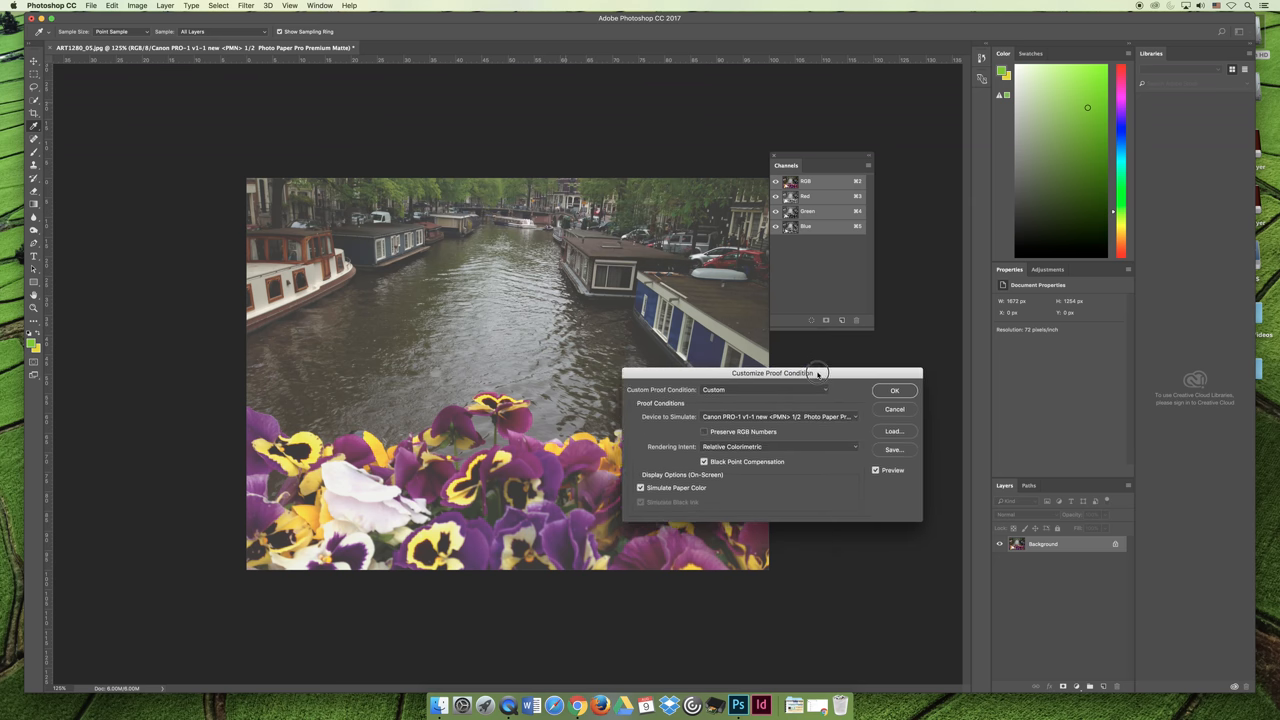
{"action": "left_click_drag", "start_coordinate": [770, 372], "coordinate": [918, 365]}
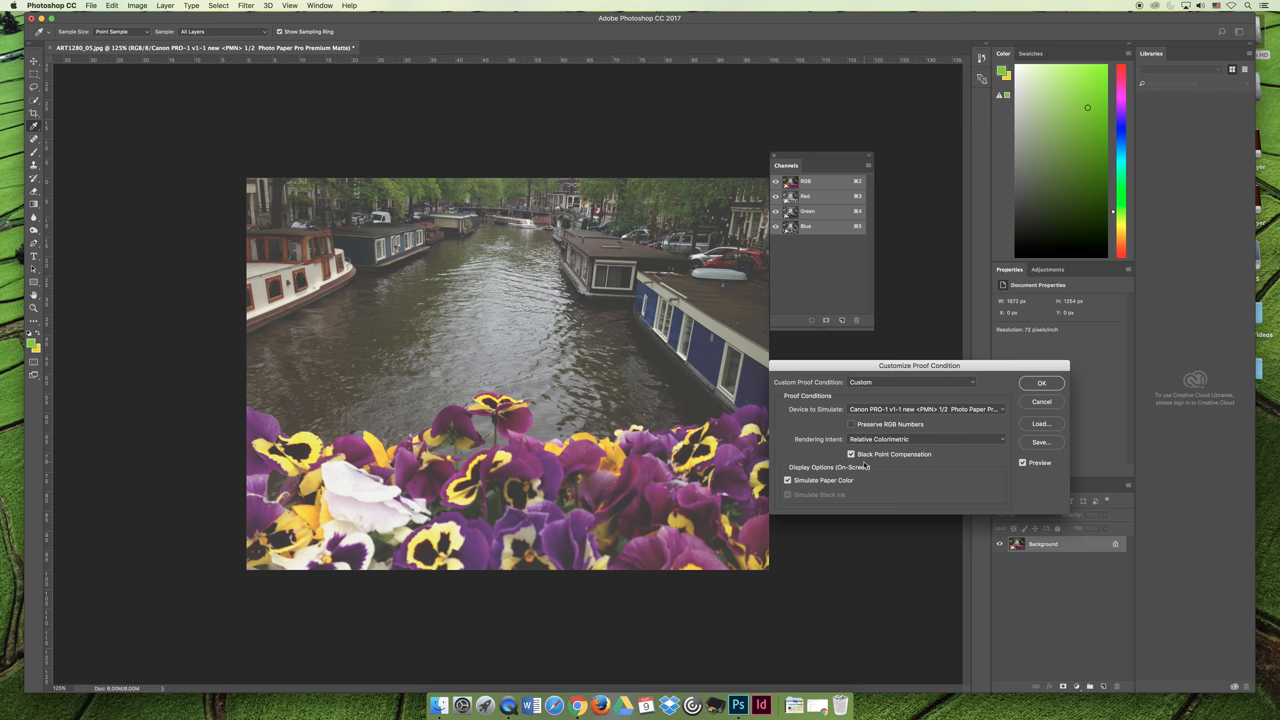
{"action": "left_click", "coordinate": [1041, 383]}
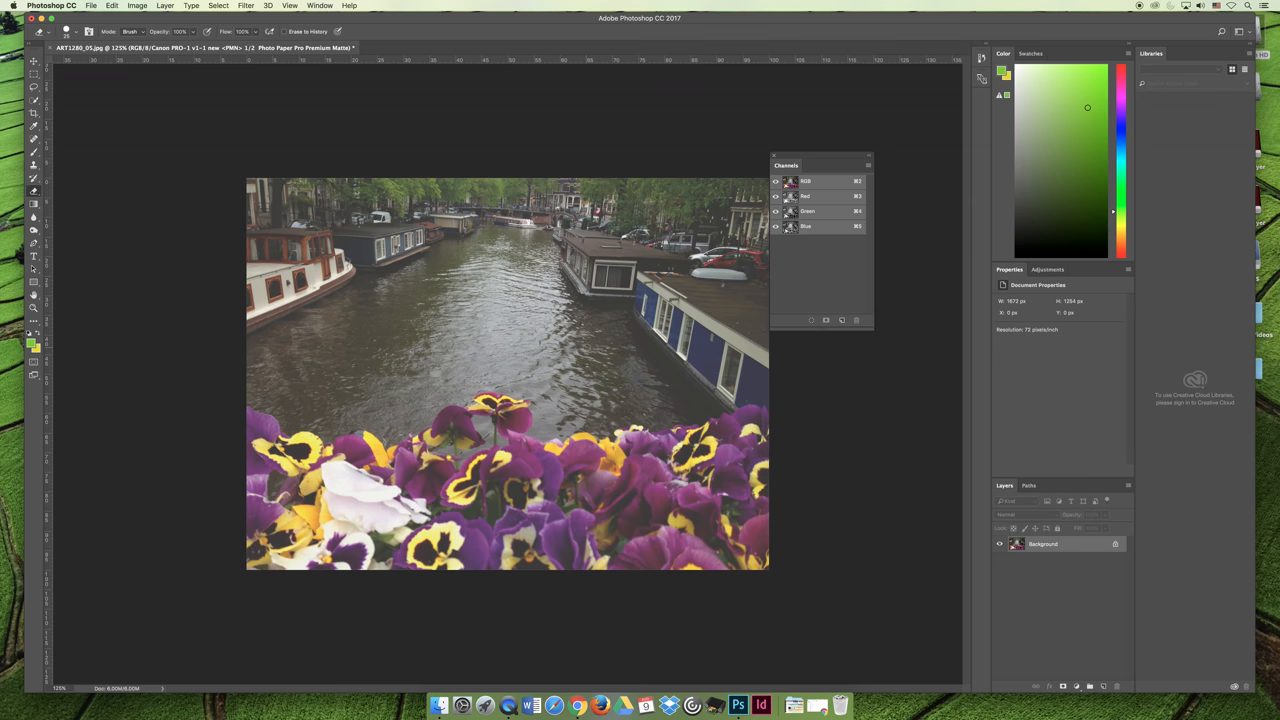
{"action": "mouse_move", "coordinate": [805, 475]}
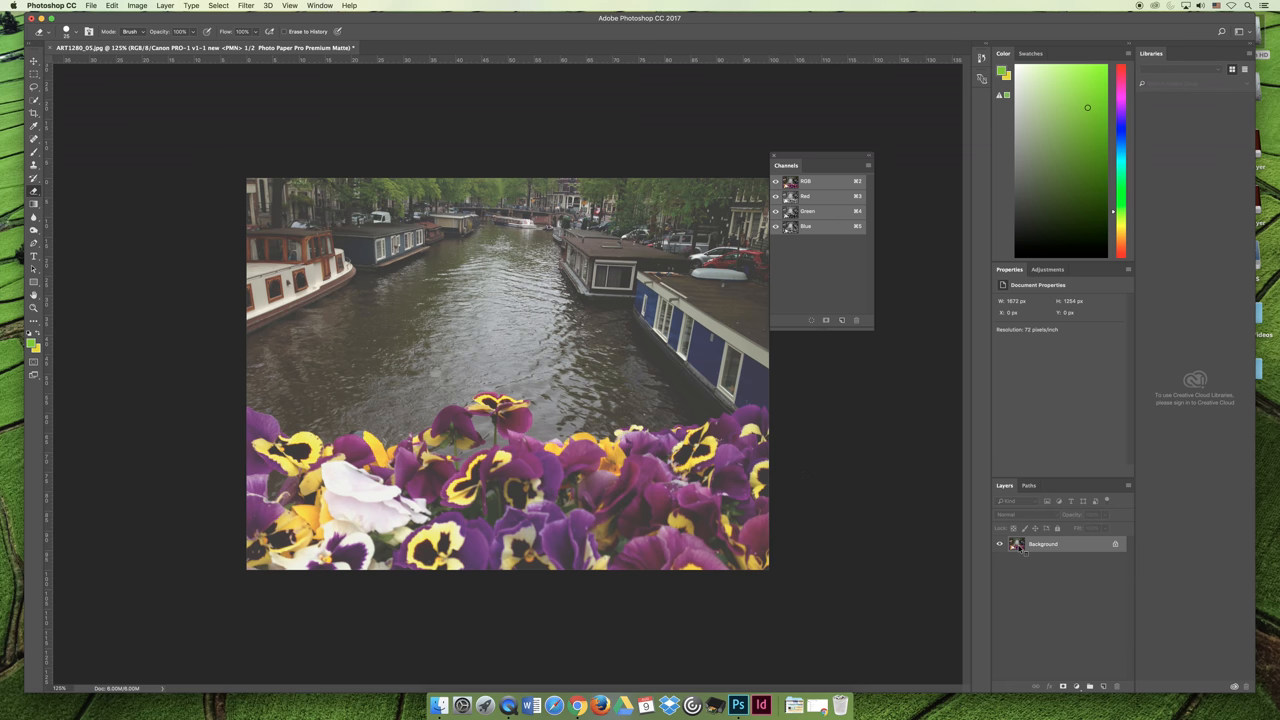
Duplicate the Background layer and set the copy's blend mode to Overlay
{"action": "right_click", "coordinate": [1043, 544]}
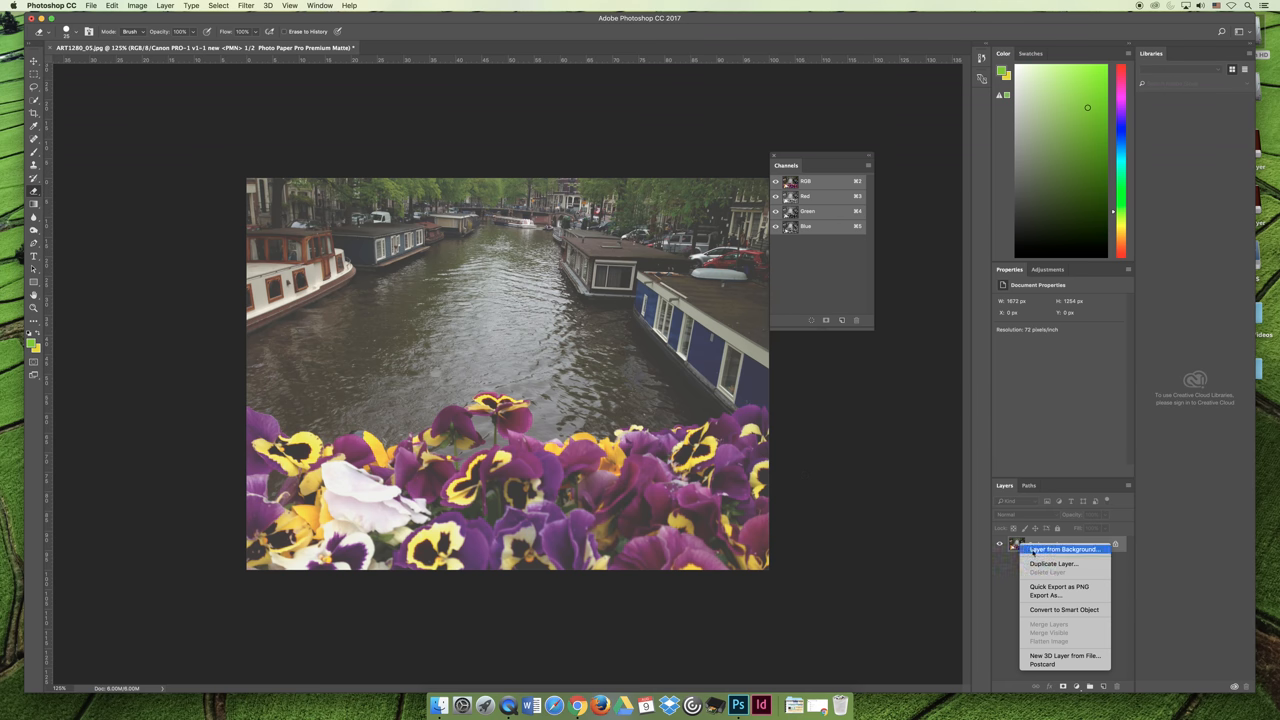
{"action": "left_click", "coordinate": [1052, 563]}
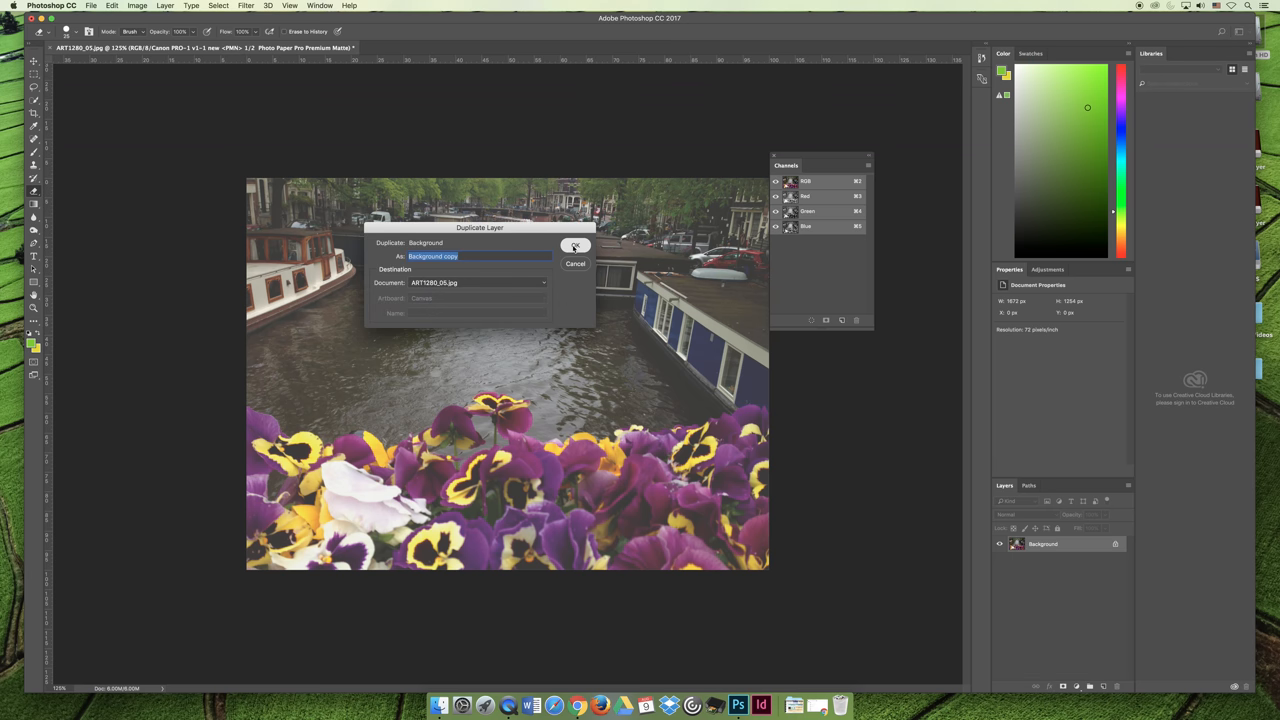
{"action": "left_click", "coordinate": [575, 246]}
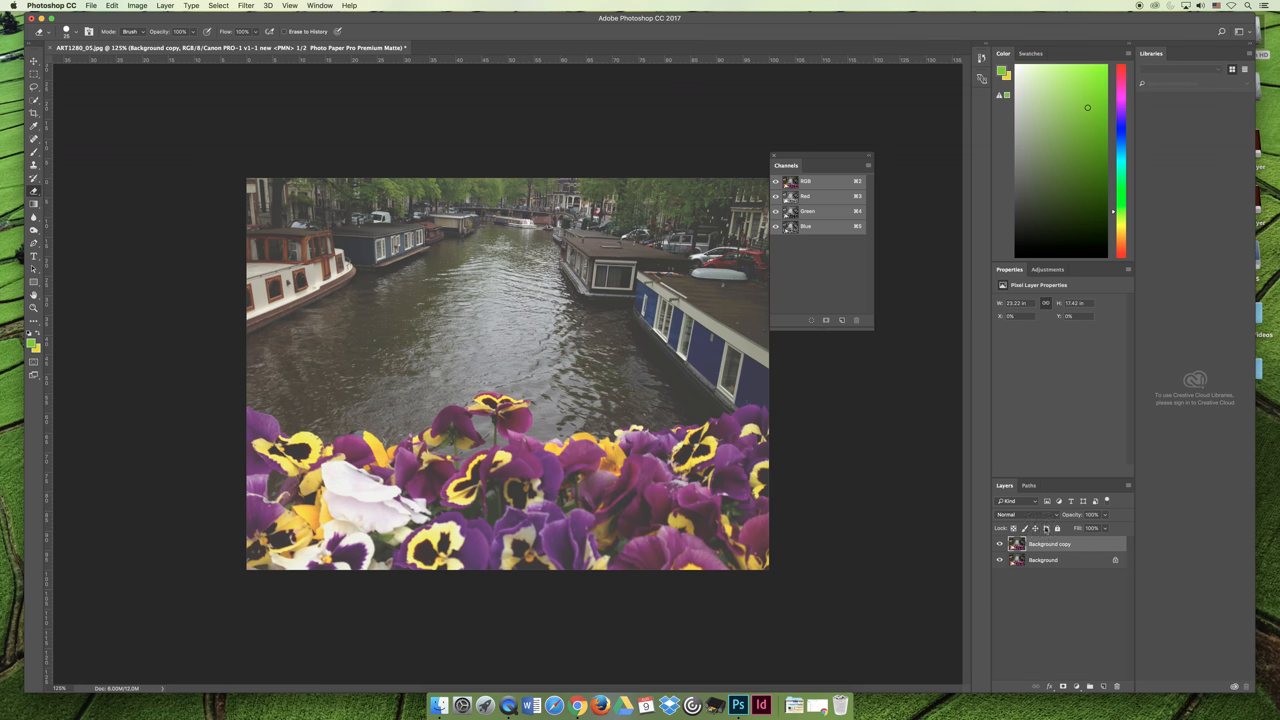
{"action": "left_click", "coordinate": [1030, 514]}
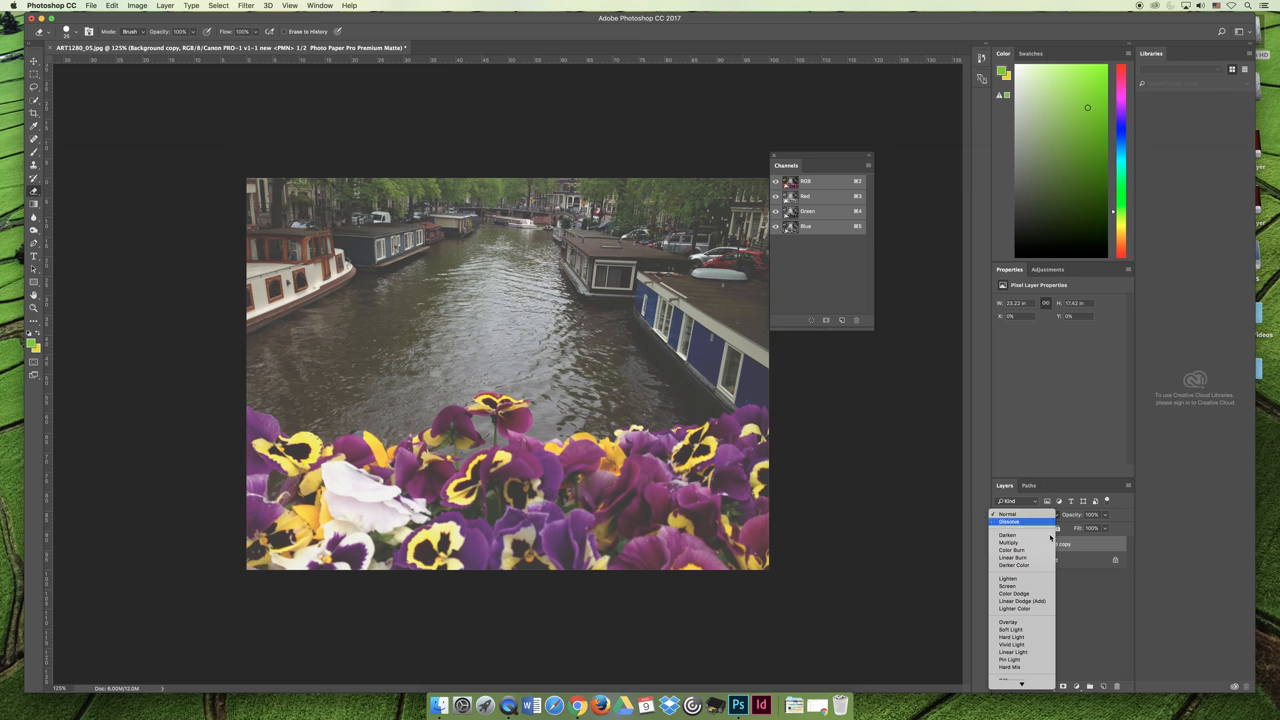
{"action": "left_click", "coordinate": [1008, 622]}
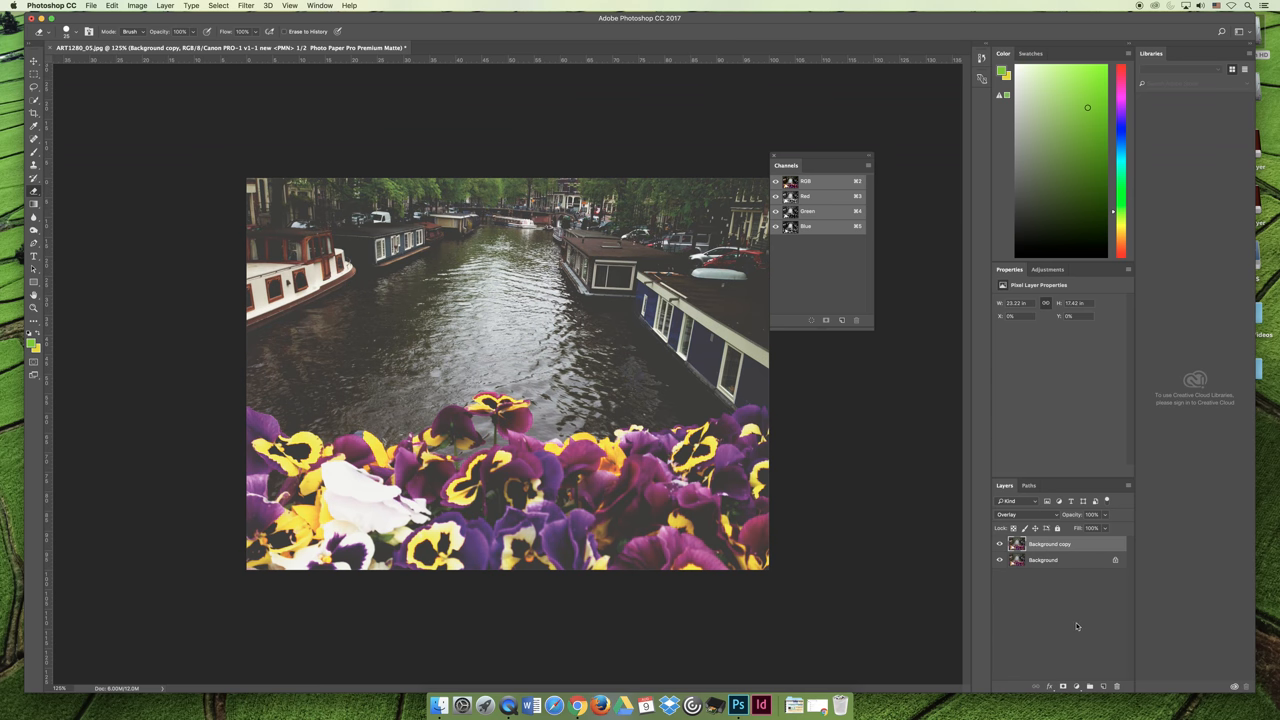
{"action": "mouse_move", "coordinate": [1095, 620]}
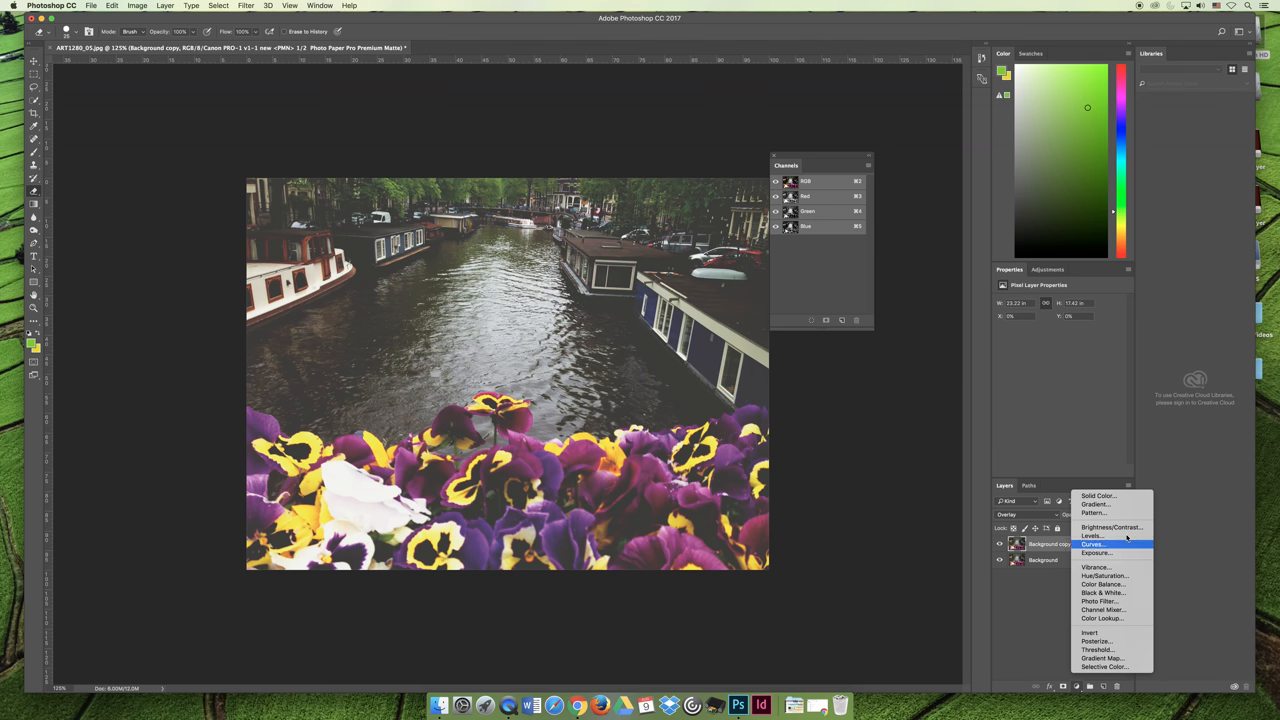
Add a Brightness/Contrast adjustment layer and drag its Brightness slider up
{"action": "left_click", "coordinate": [1111, 527]}
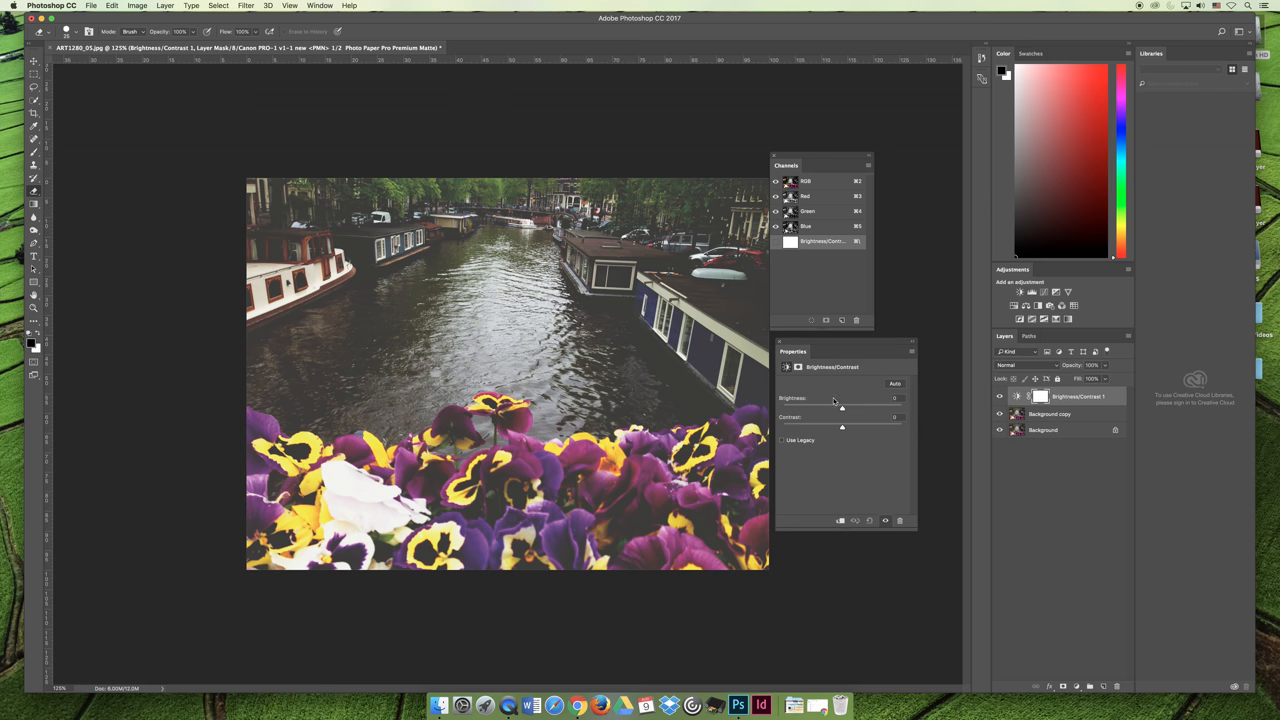
{"action": "left_click_drag", "start_coordinate": [842, 408], "coordinate": [875, 408]}
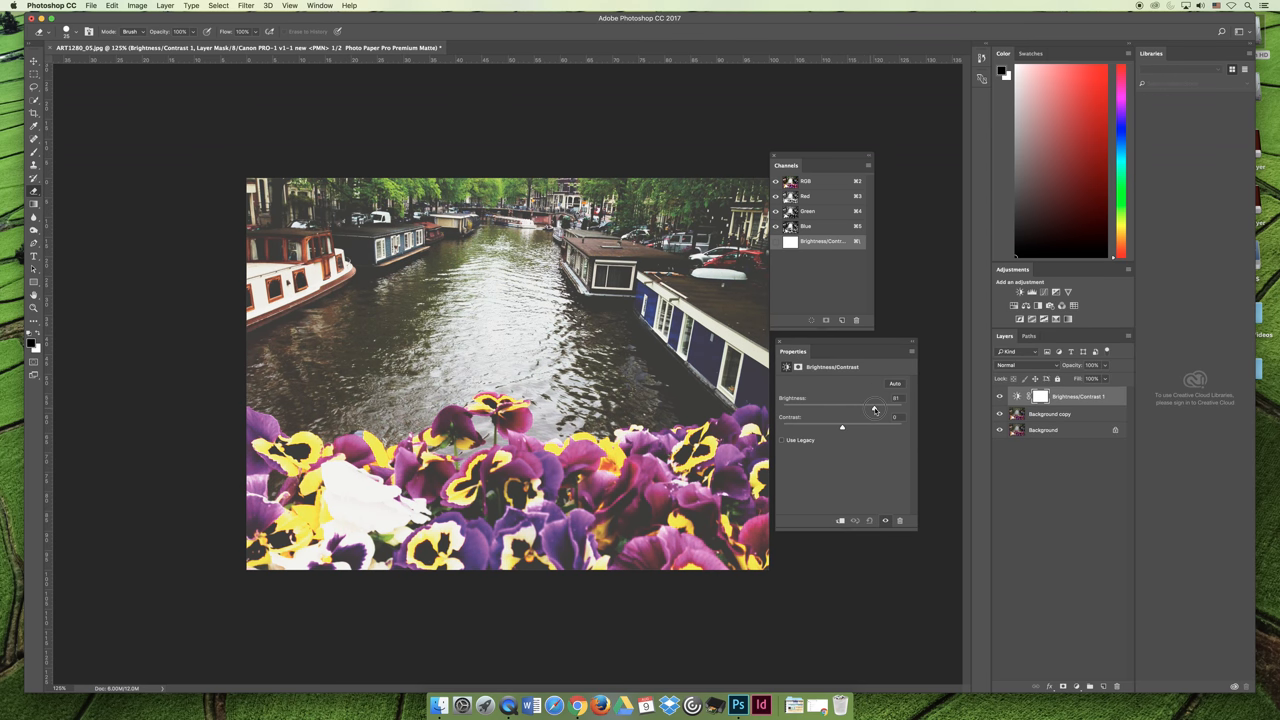
{"action": "left_click_drag", "start_coordinate": [876, 408], "coordinate": [876, 408]}
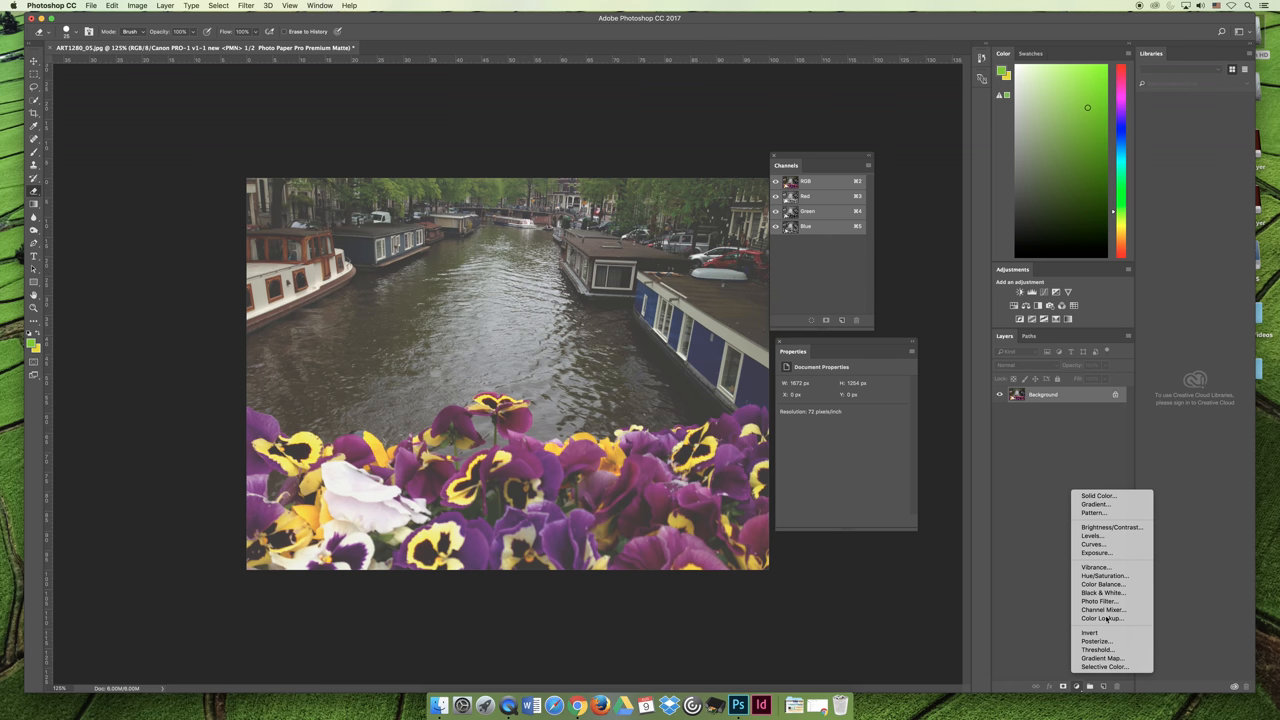
{"action": "mouse_move", "coordinate": [1091, 535]}
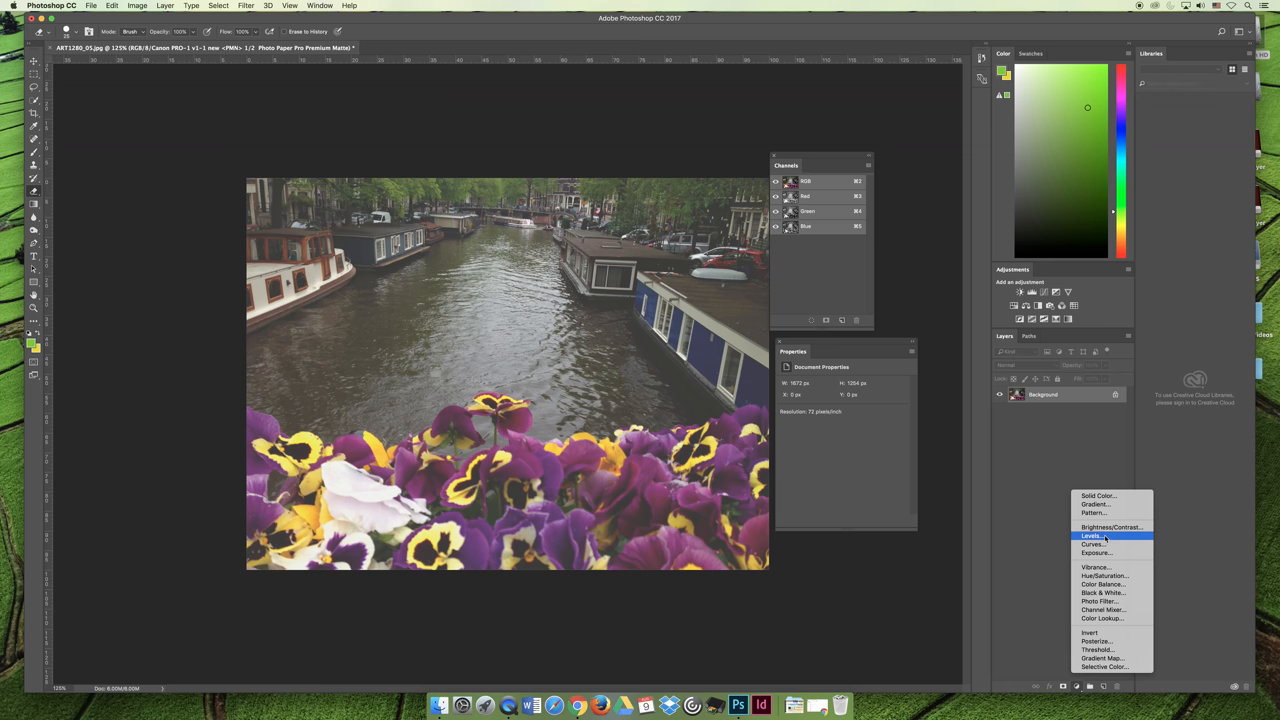
Add a Levels adjustment layer with input levels 36, 2.26 and 255
{"action": "left_click", "coordinate": [1092, 535]}
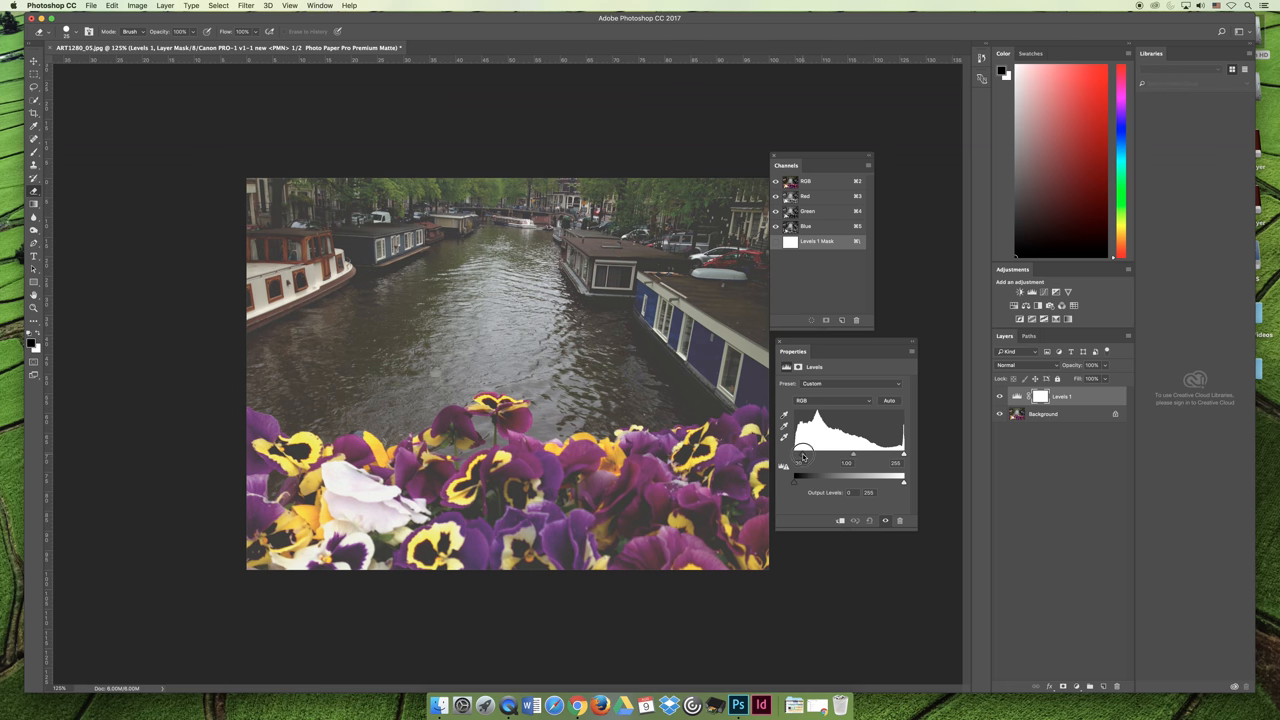
{"action": "left_click_drag", "start_coordinate": [805, 455], "coordinate": [810, 455]}
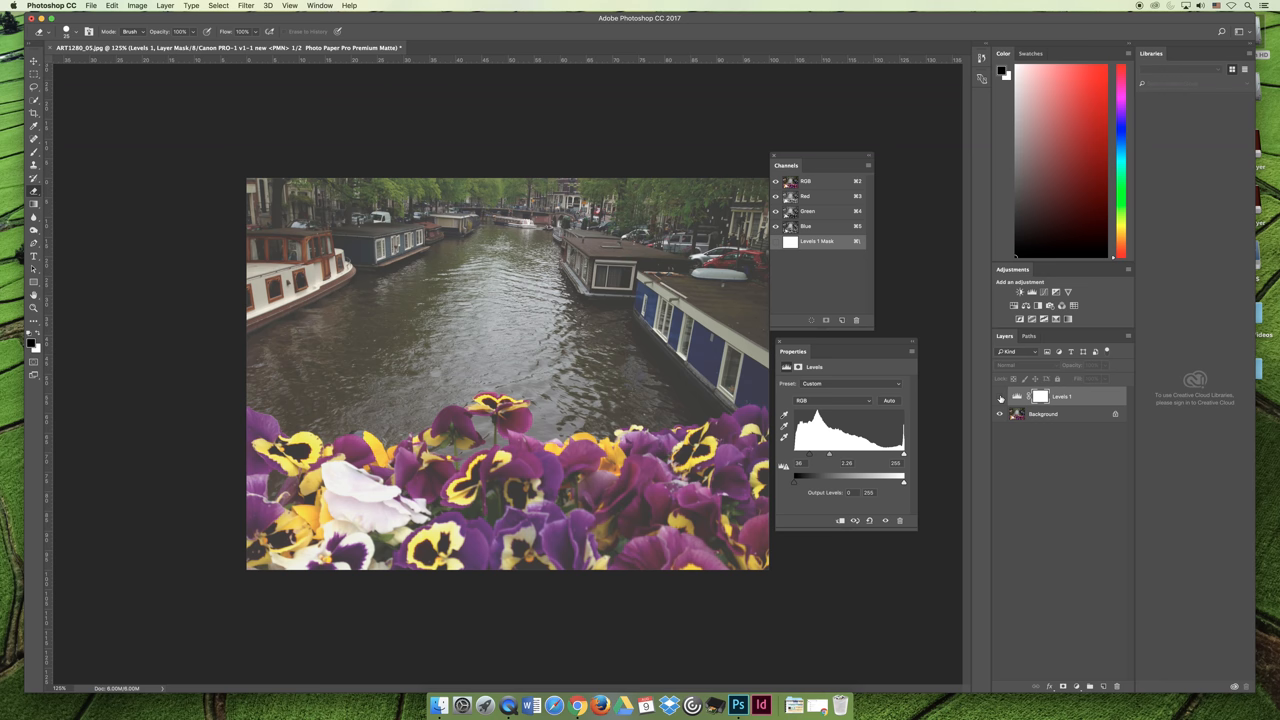
Toggle the Levels 1 layer's visibility to compare before and after
{"action": "left_click", "coordinate": [998, 396]}
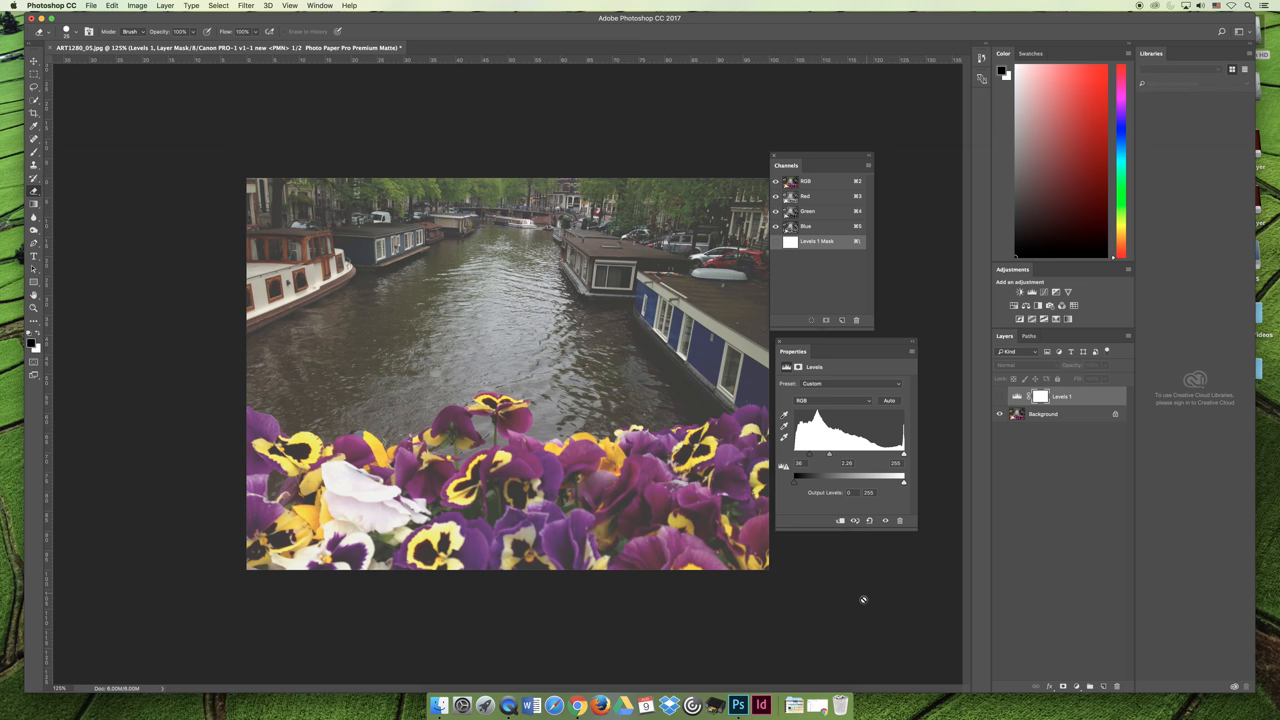
{"action": "mouse_move", "coordinate": [861, 608]}
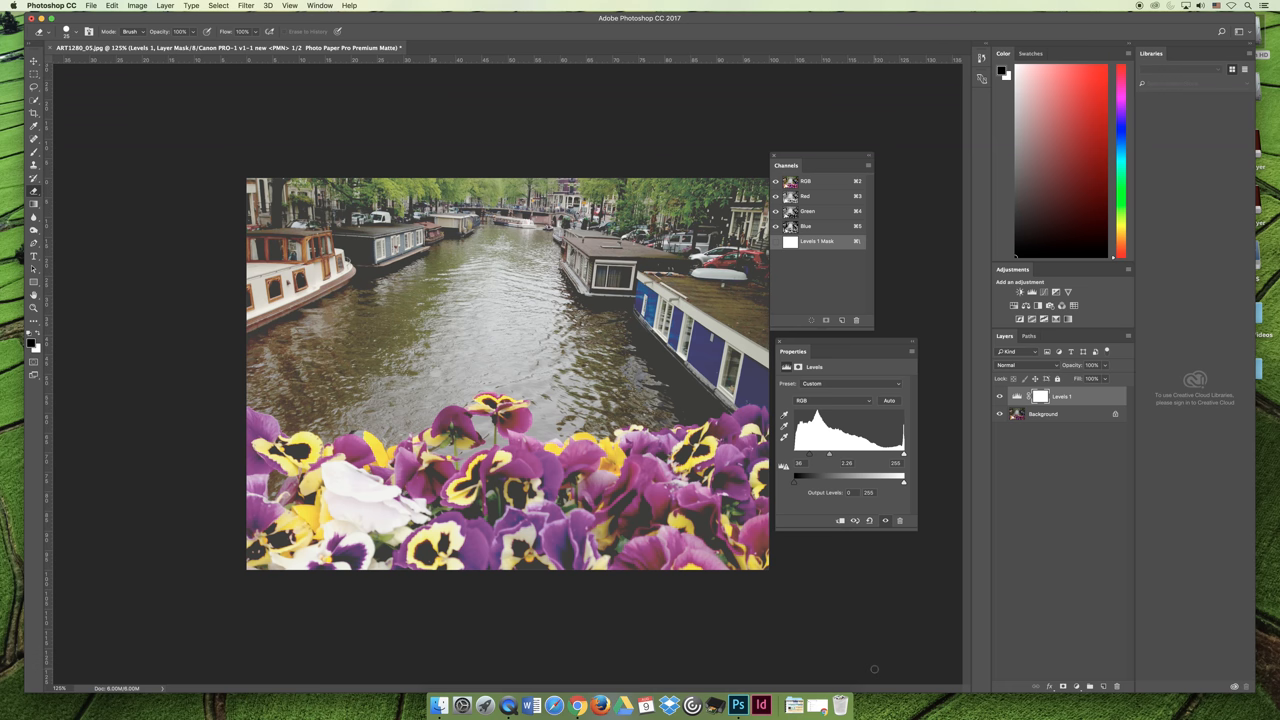
Proof as Monitor RGB, then preview the Canon PRO-1 Premium Matte profile and cancel
{"action": "left_click", "coordinate": [289, 6]}
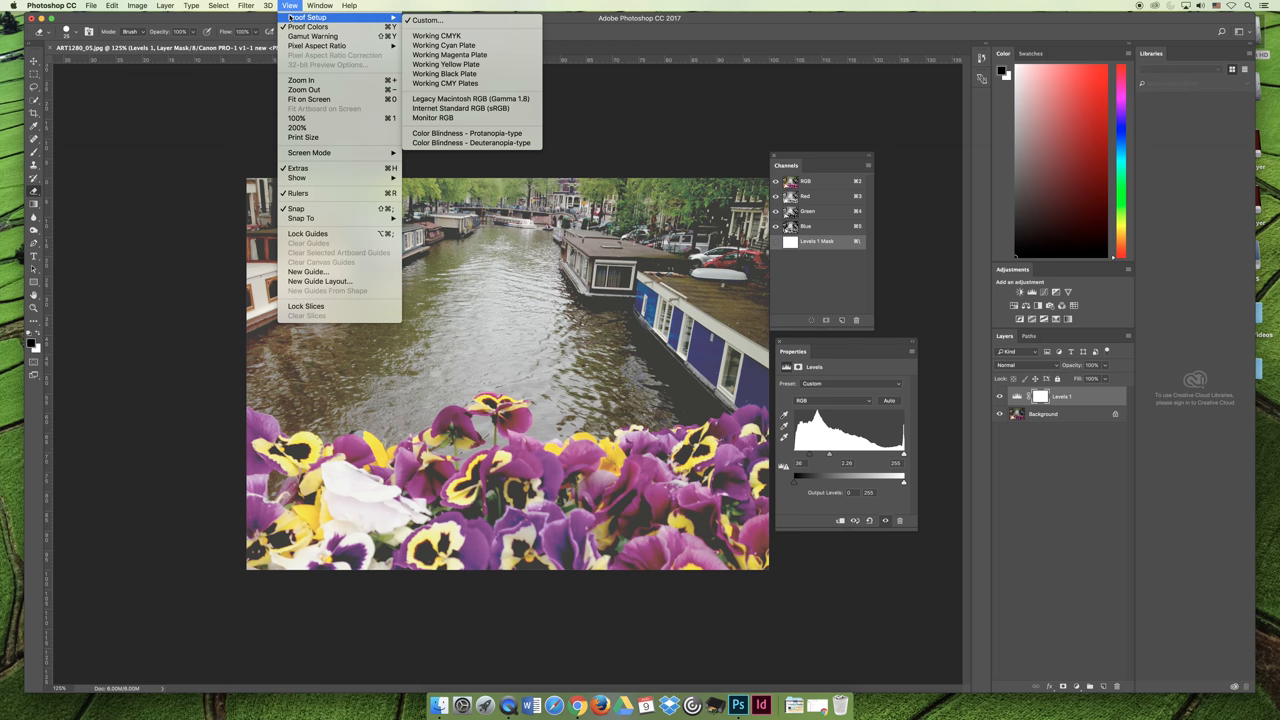
{"action": "mouse_move", "coordinate": [433, 117]}
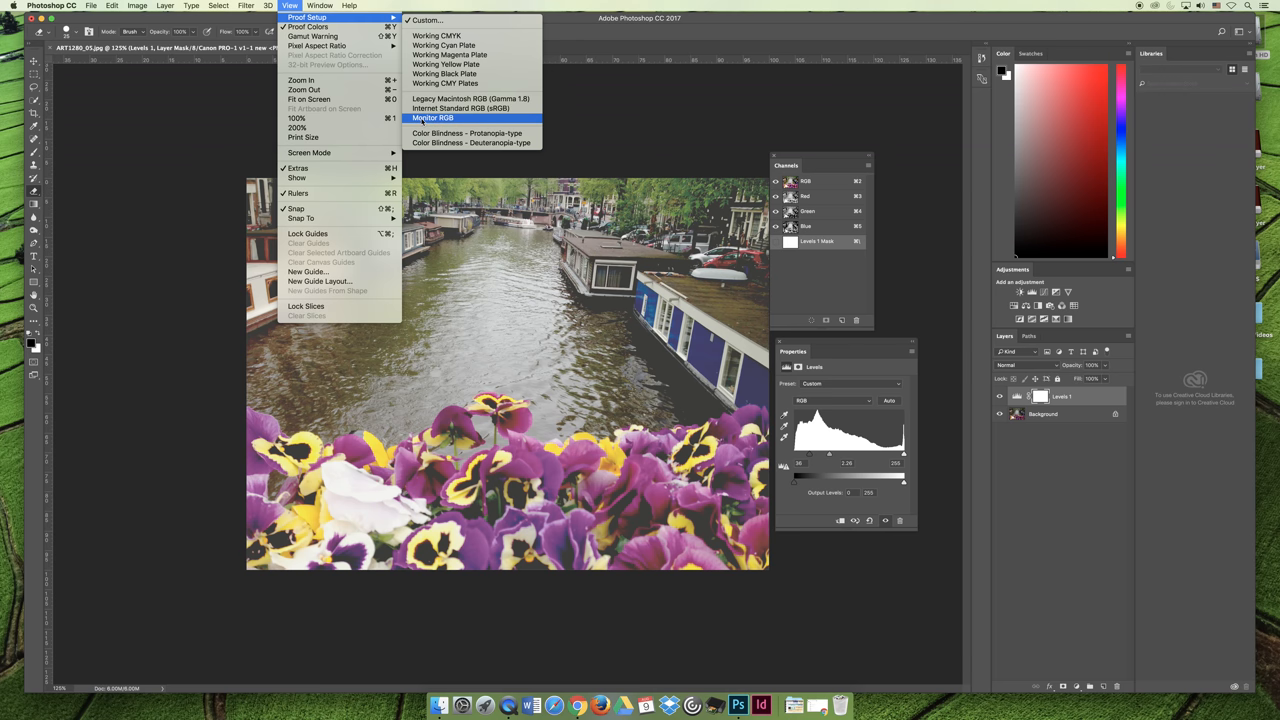
{"action": "left_click", "coordinate": [433, 117]}
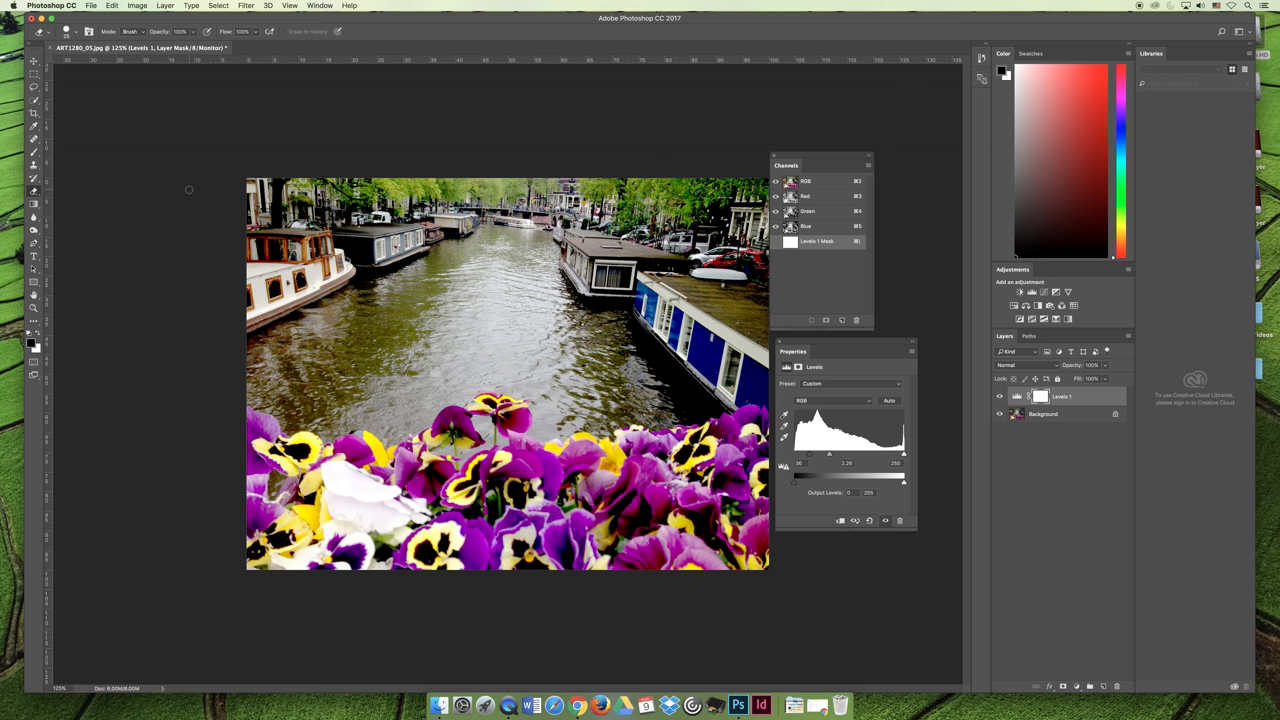
{"action": "mouse_move", "coordinate": [291, 6]}
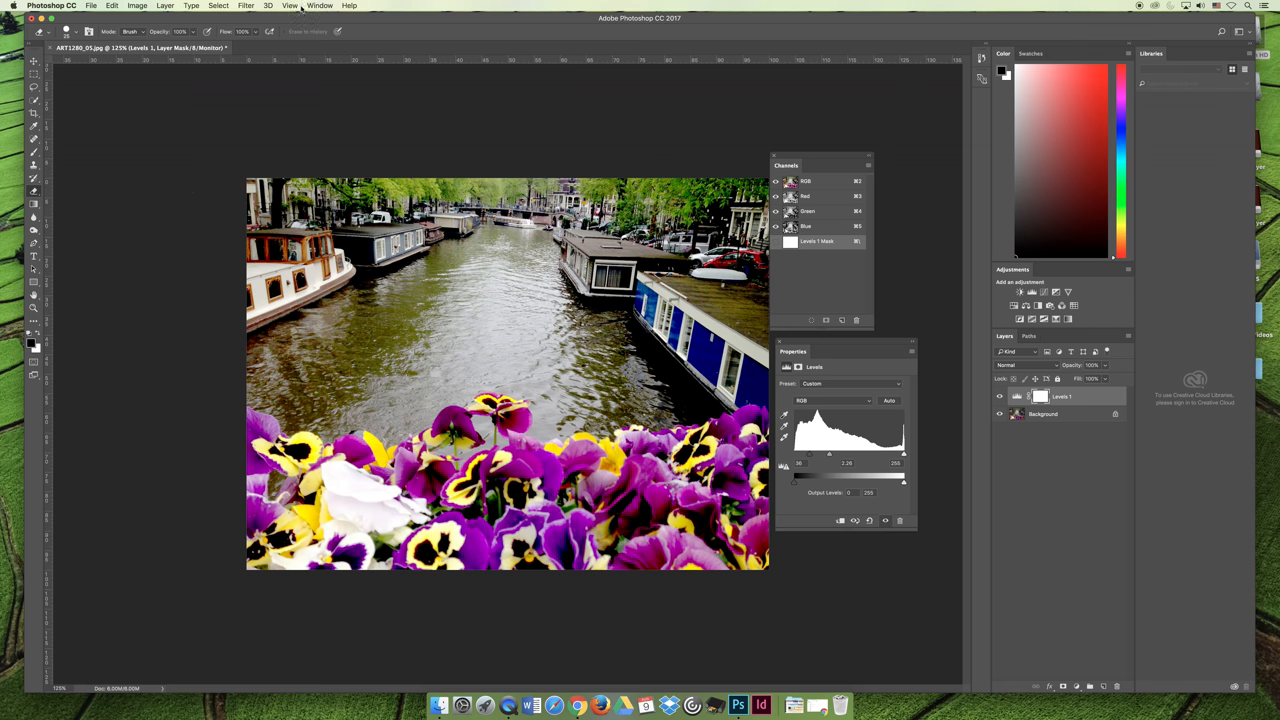
{"action": "left_click", "coordinate": [289, 5]}
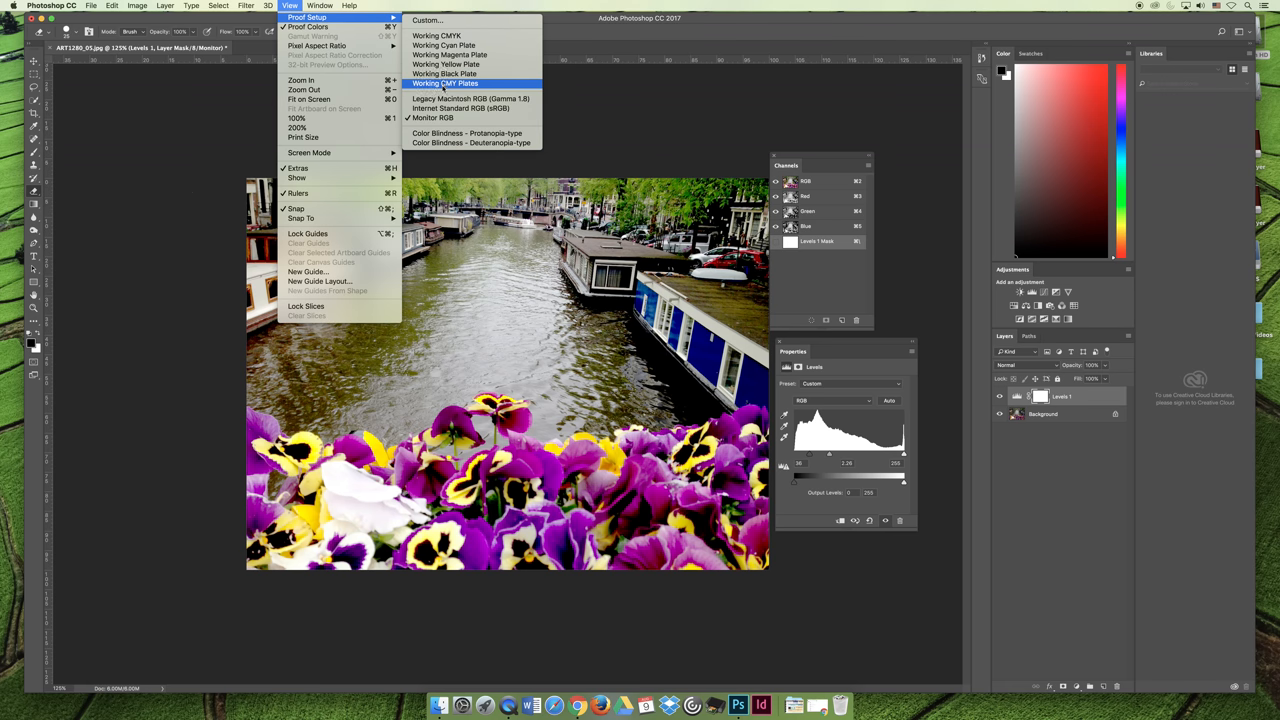
{"action": "left_click", "coordinate": [427, 20]}
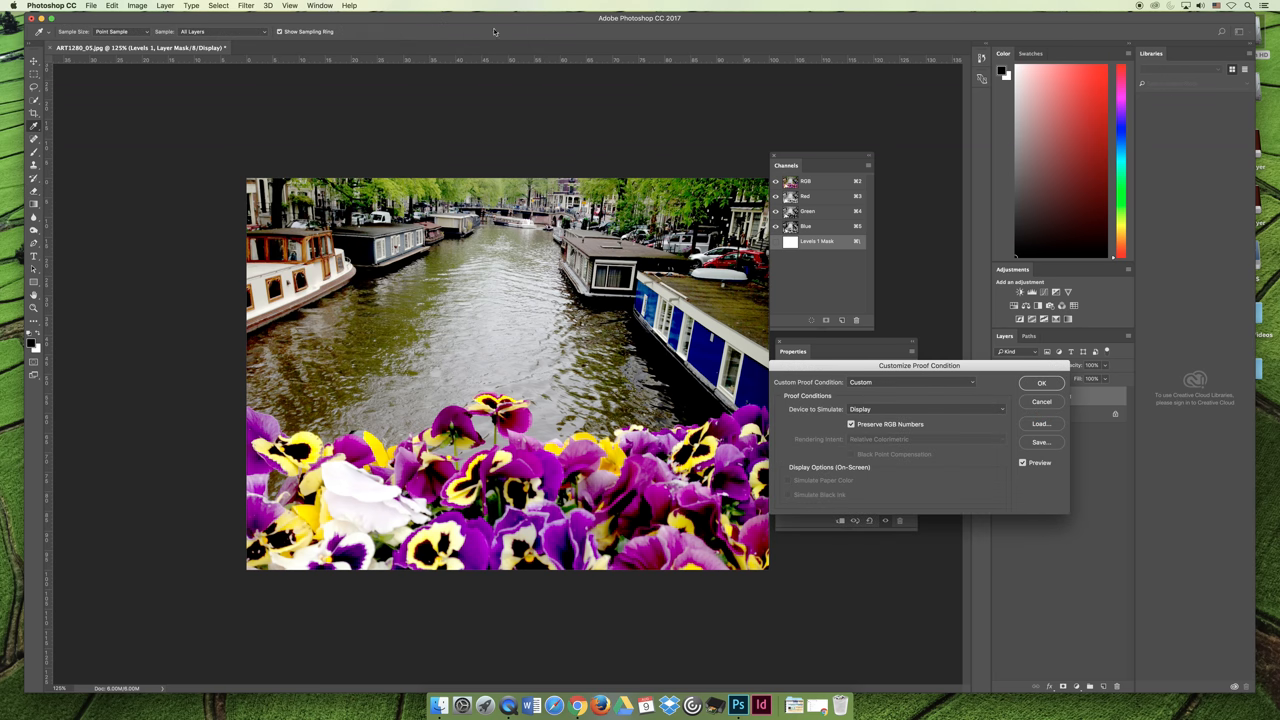
{"action": "left_click", "coordinate": [925, 409]}
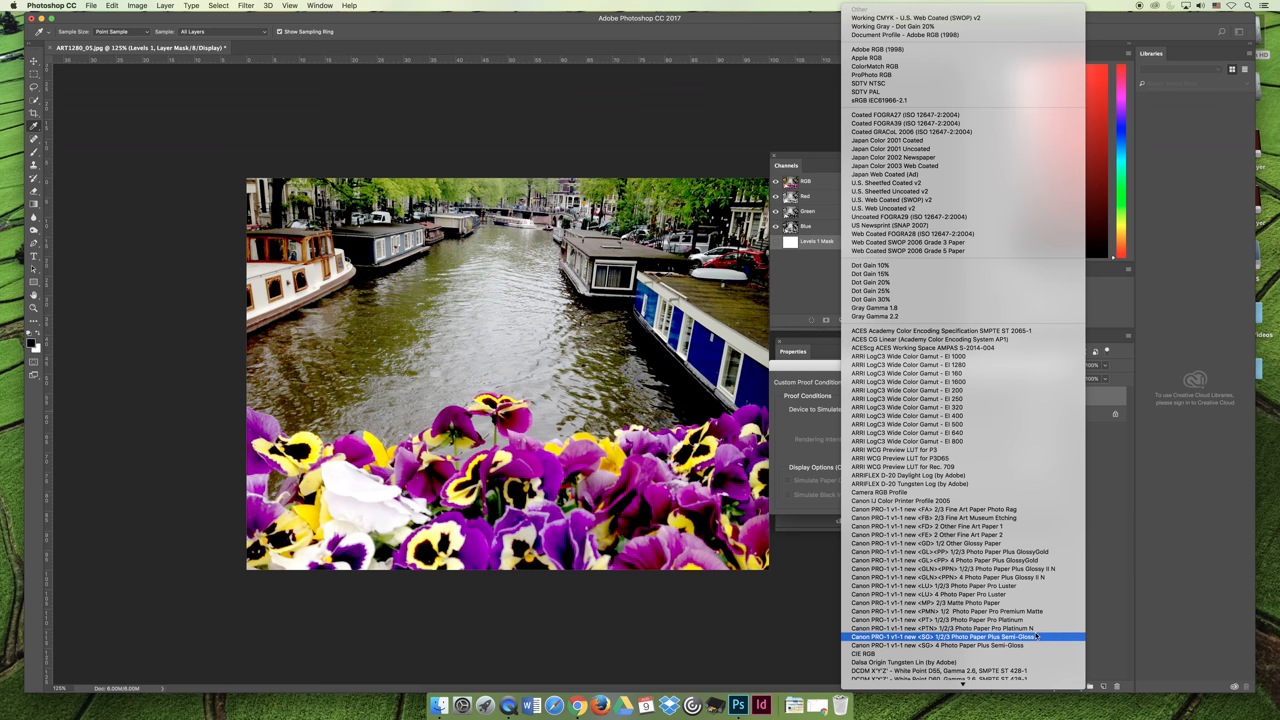
{"action": "left_click", "coordinate": [948, 610]}
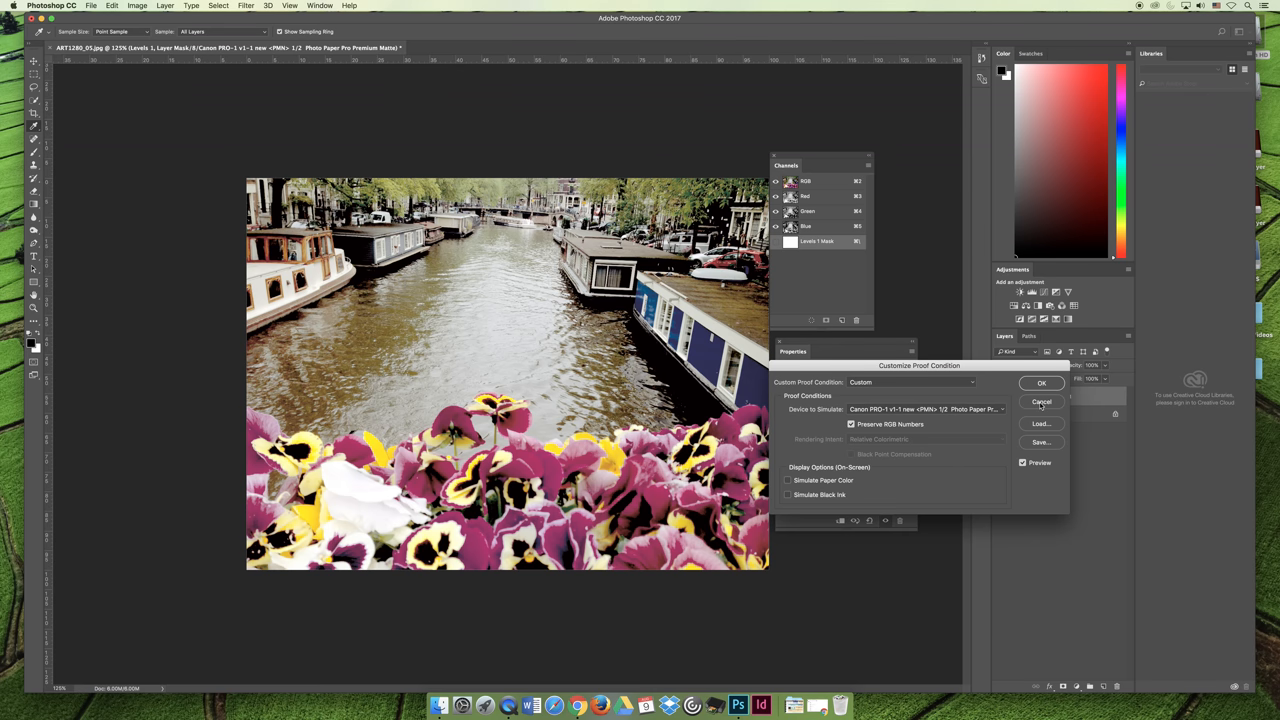
{"action": "left_click", "coordinate": [1041, 401]}
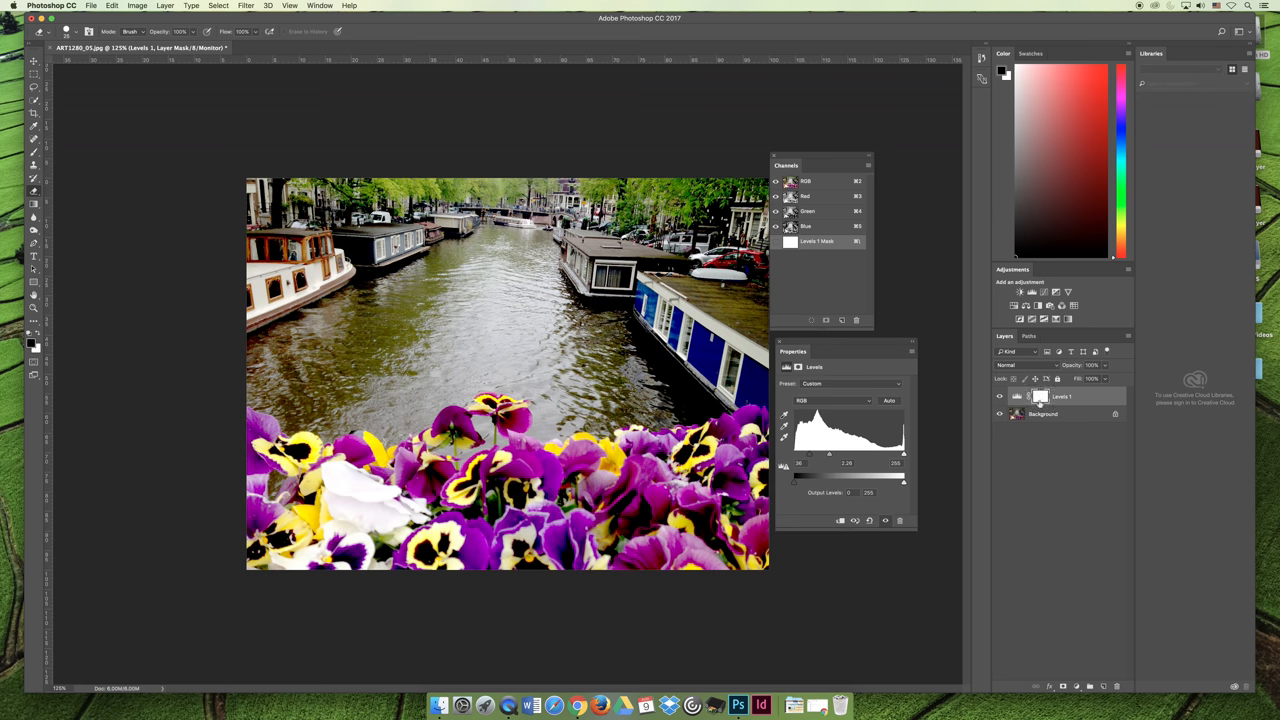